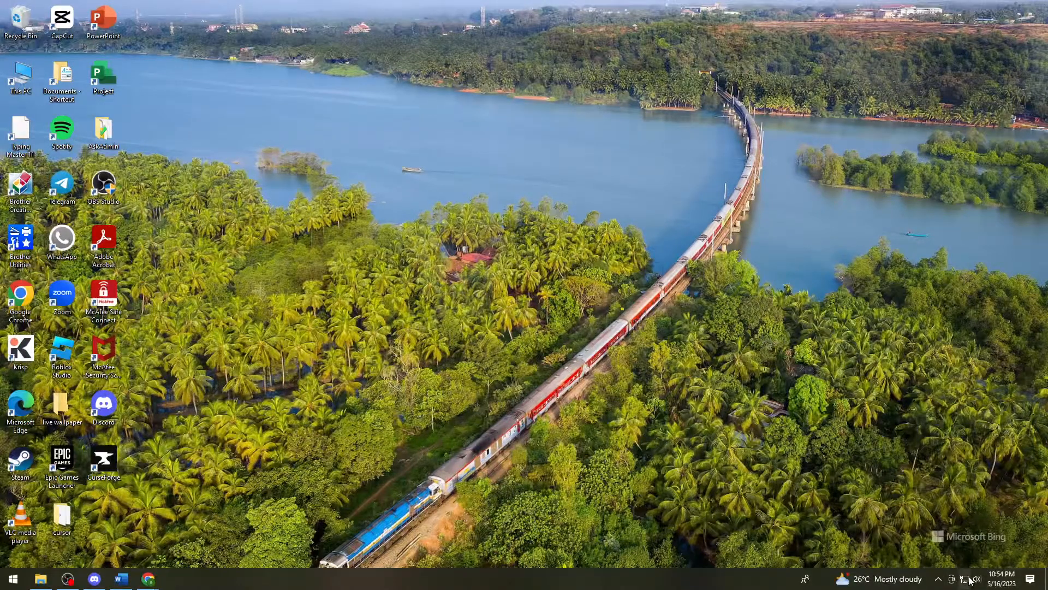
mouse_move(844, 365)
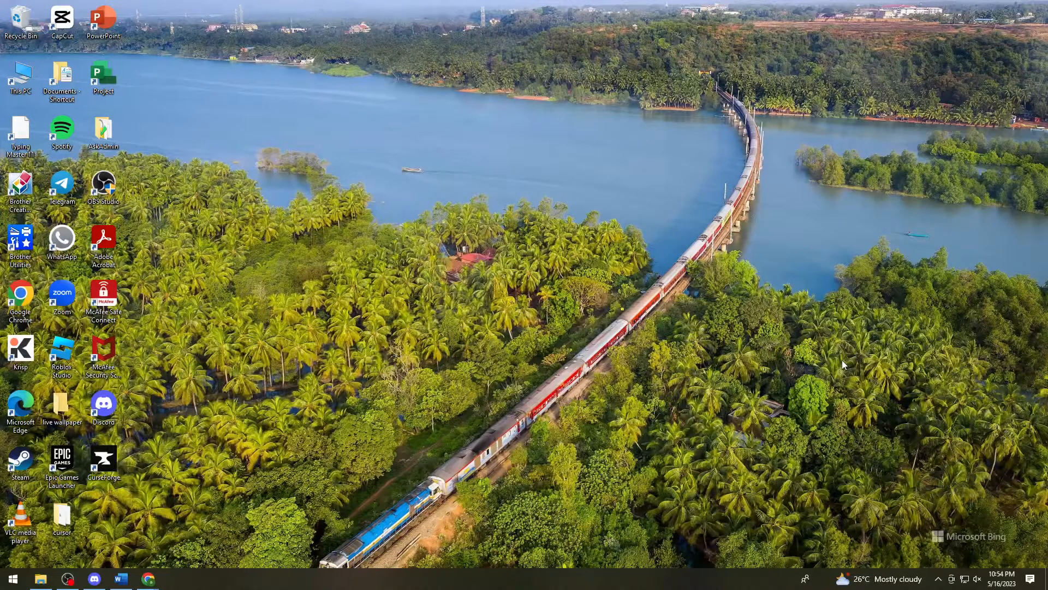
mouse_move(739, 472)
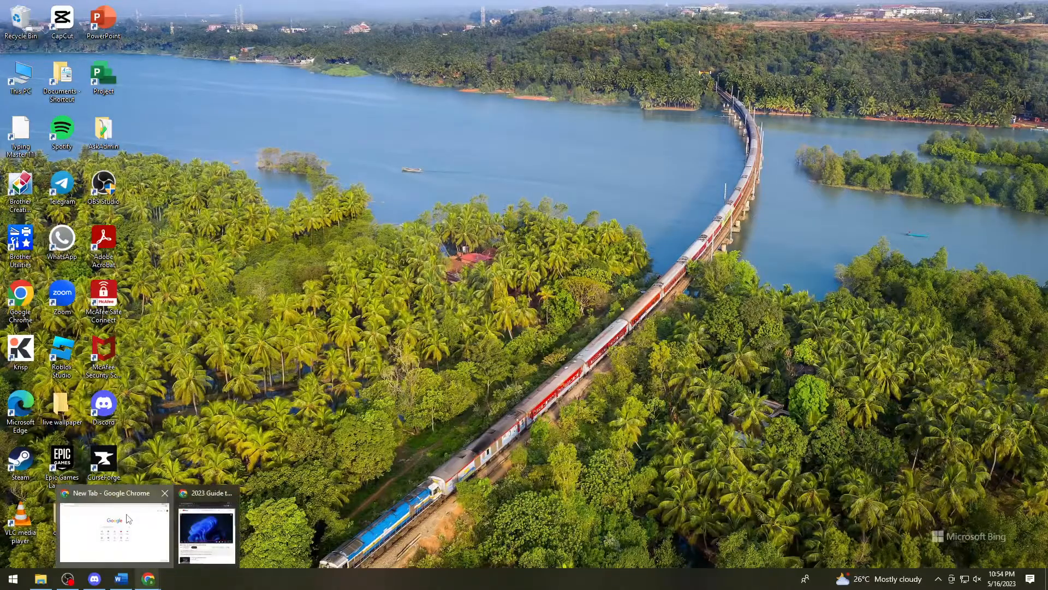
Step: Bring Chrome forward, go to Log In on roblox.com and reload the login page
click(114, 528)
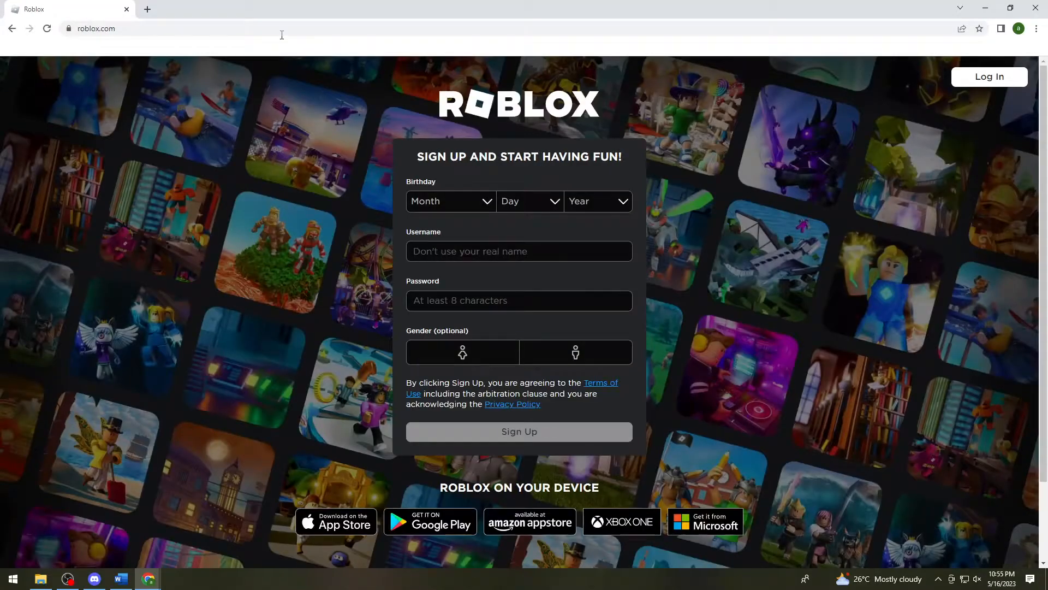
click(989, 77)
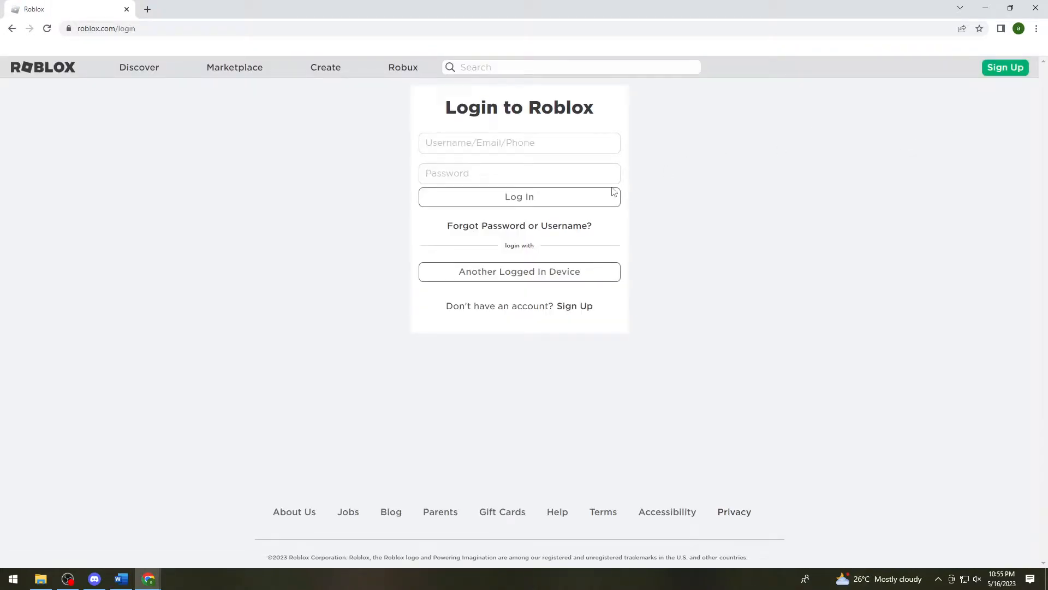
mouse_move(117, 204)
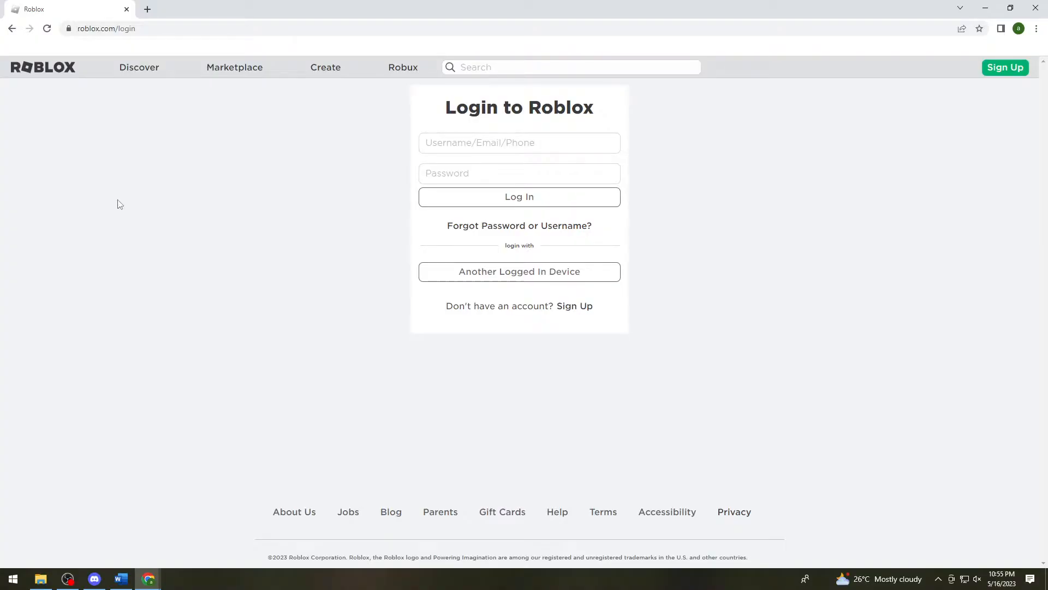
click(46, 28)
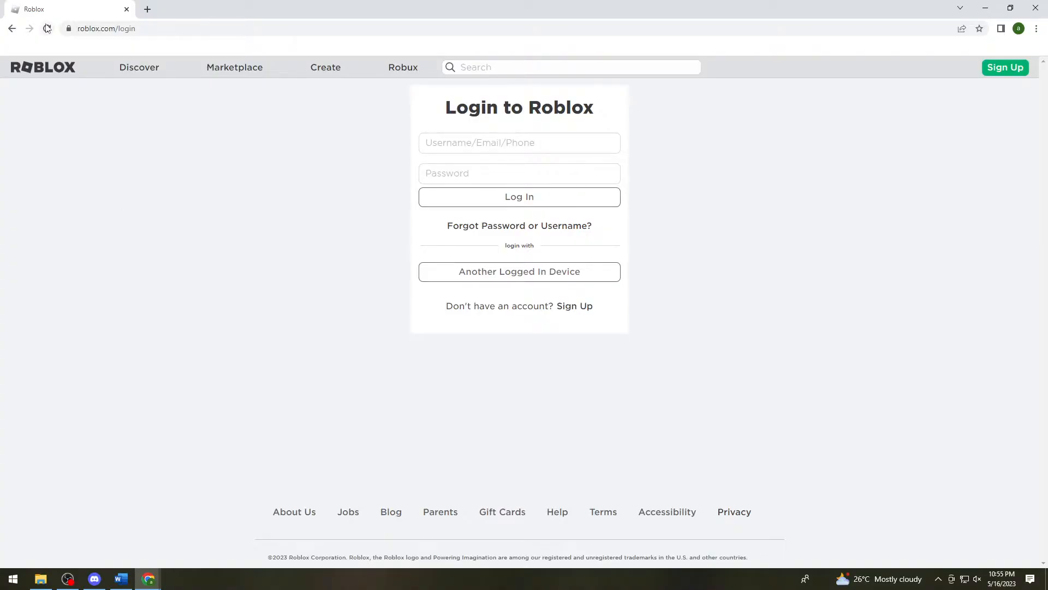
click(47, 29)
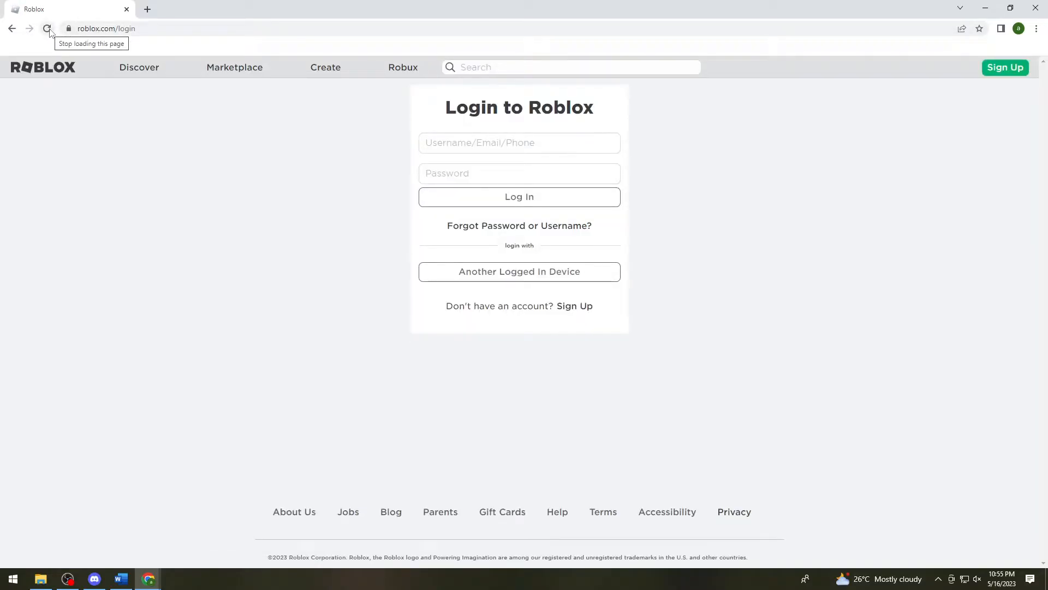
click(47, 29)
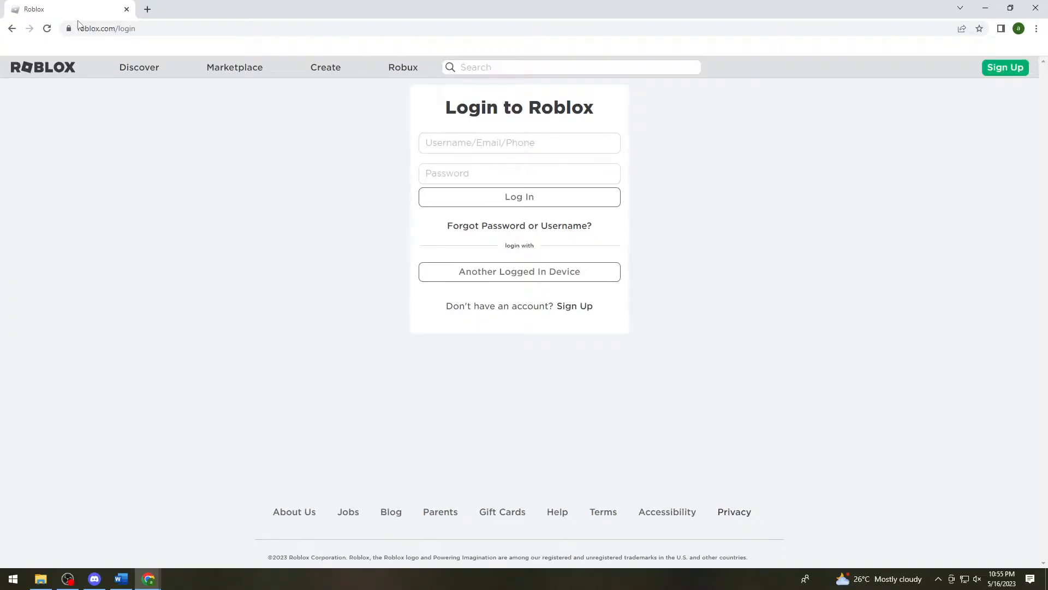
mouse_move(220, 230)
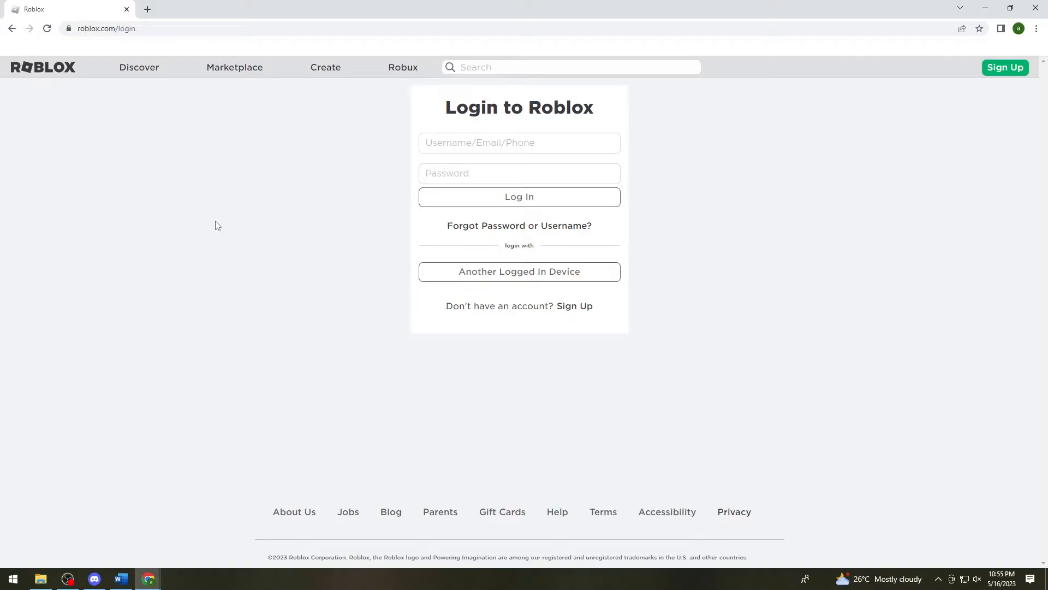
mouse_move(541, 196)
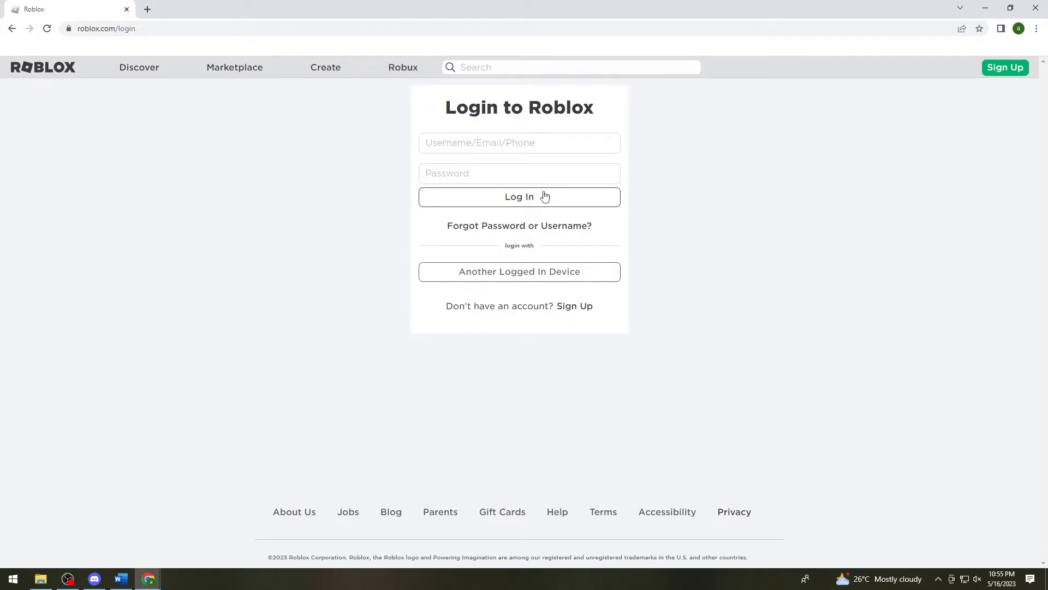
mouse_move(784, 184)
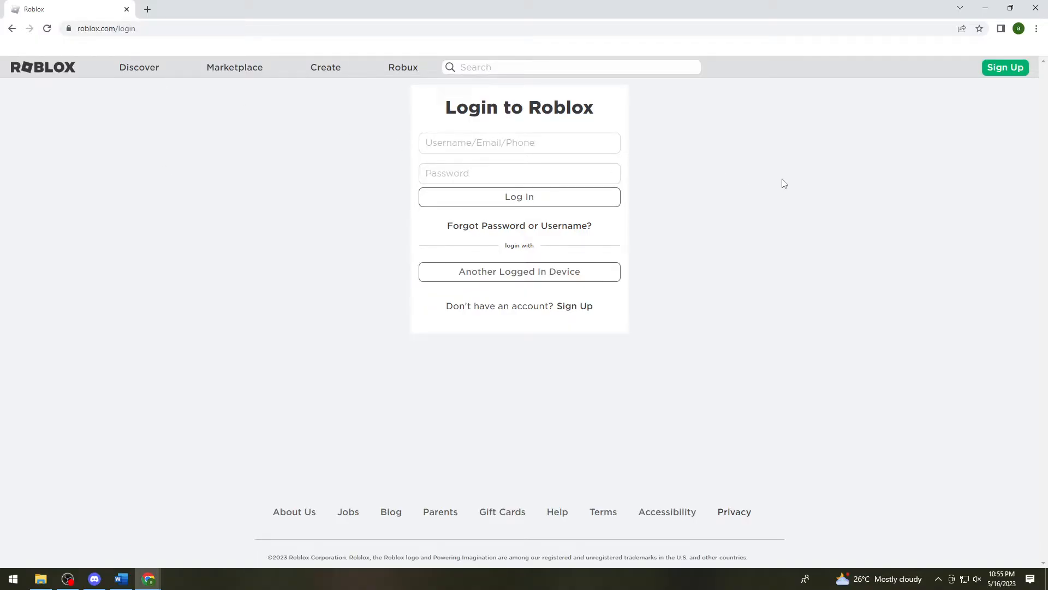
mouse_move(172, 170)
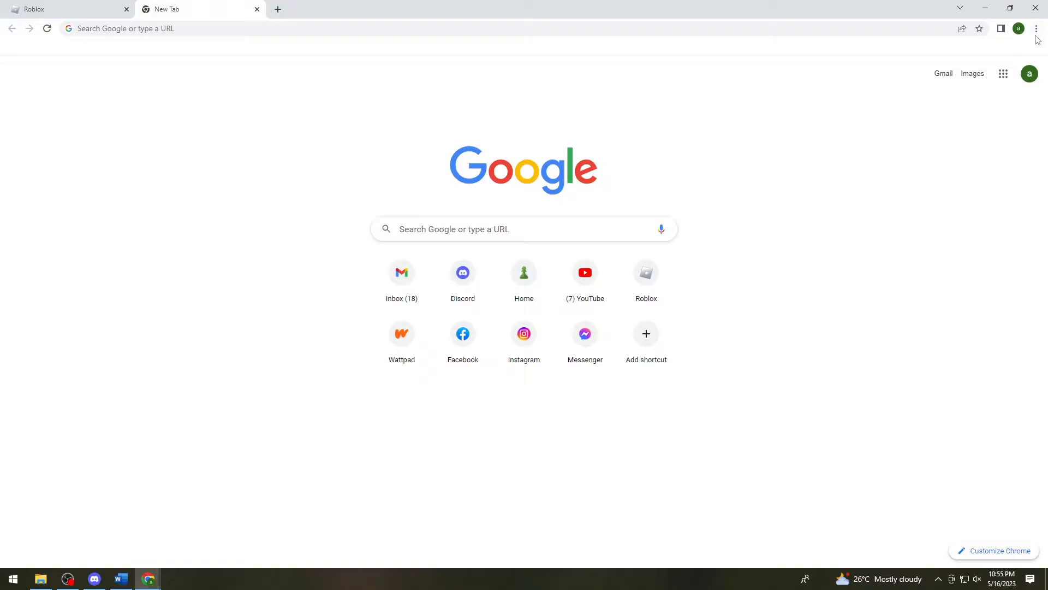
mouse_move(1036, 29)
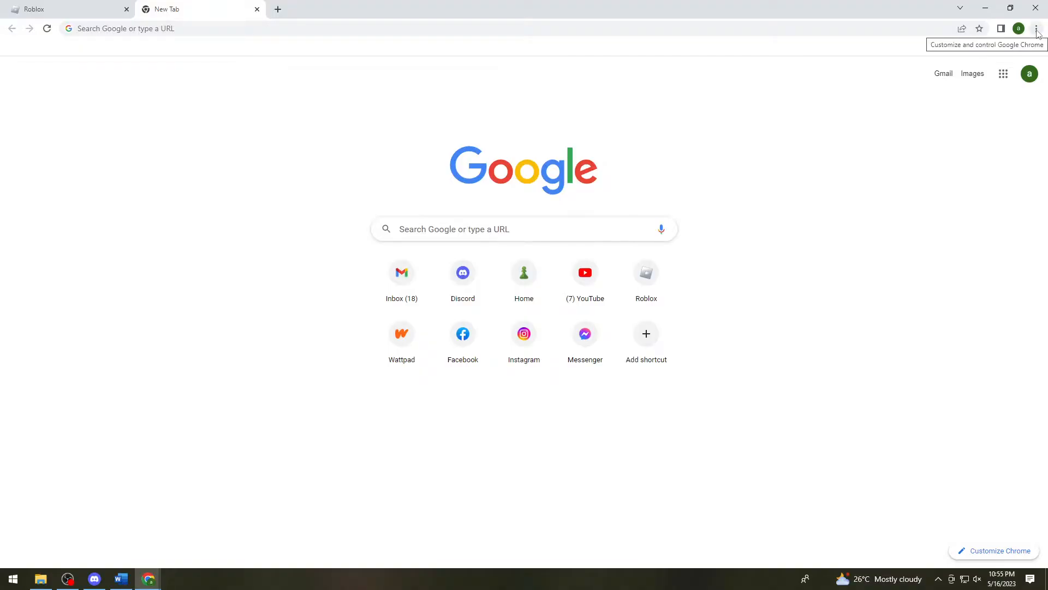
Step: Go to Chrome Settings from the three-dot menu and show Privacy and security
click(1037, 28)
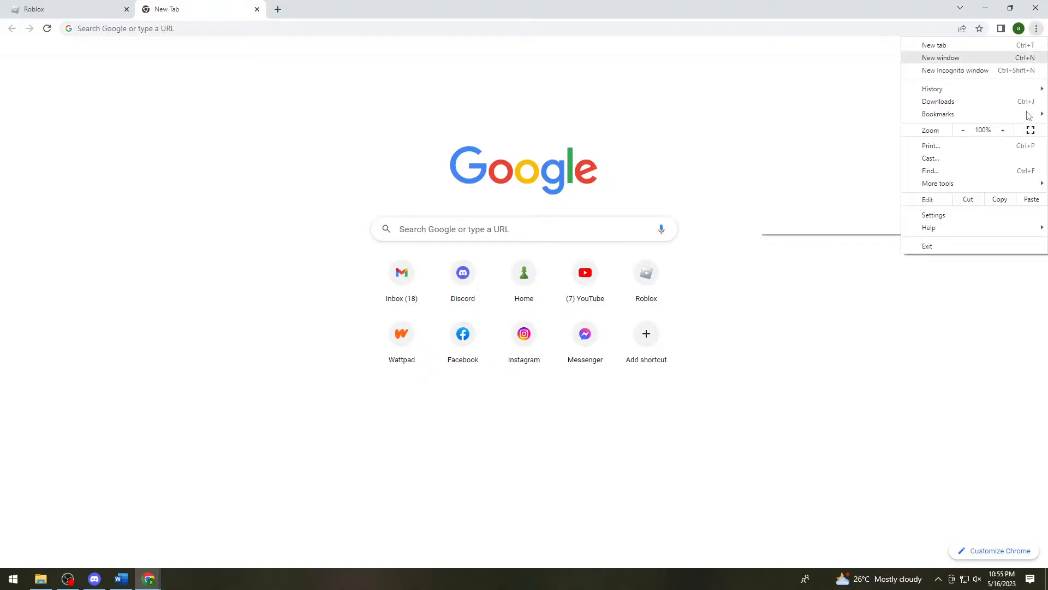
click(934, 215)
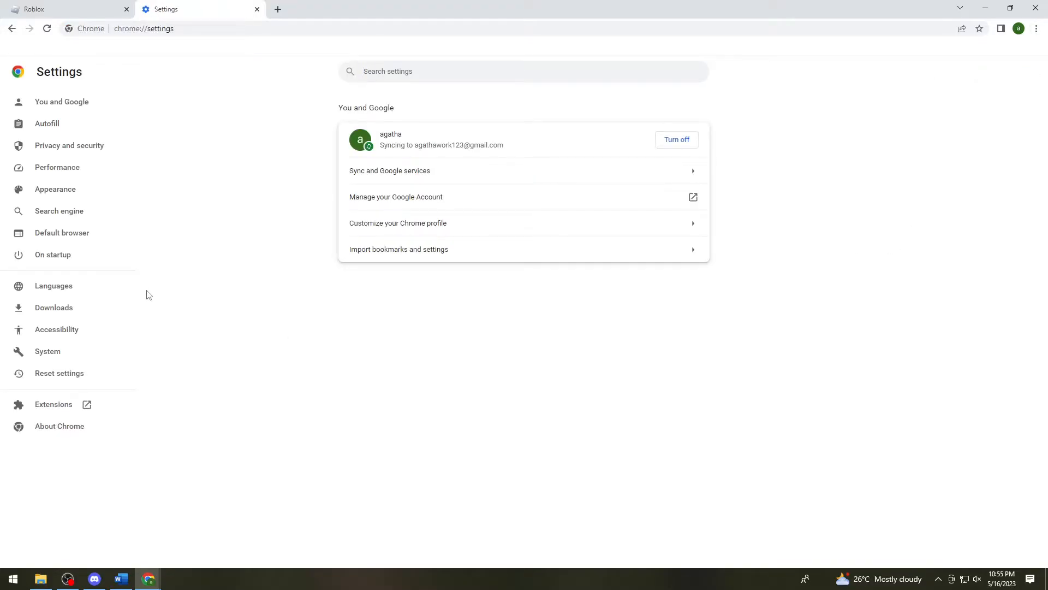
mouse_move(69, 145)
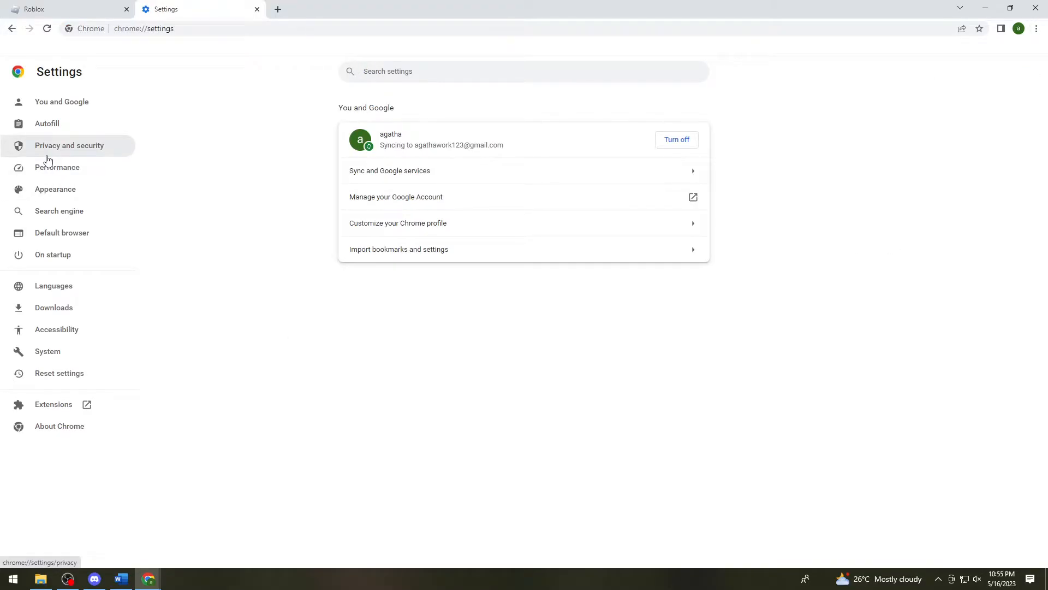
click(69, 145)
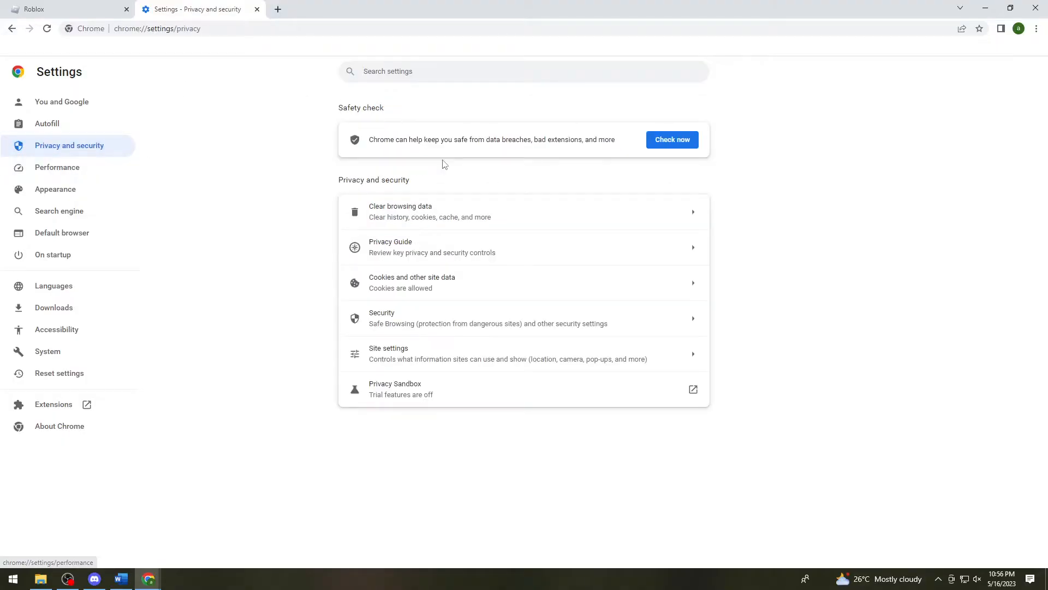
Step: Clear all-time browsing history, cookies and site data, and cached images and files
click(400, 211)
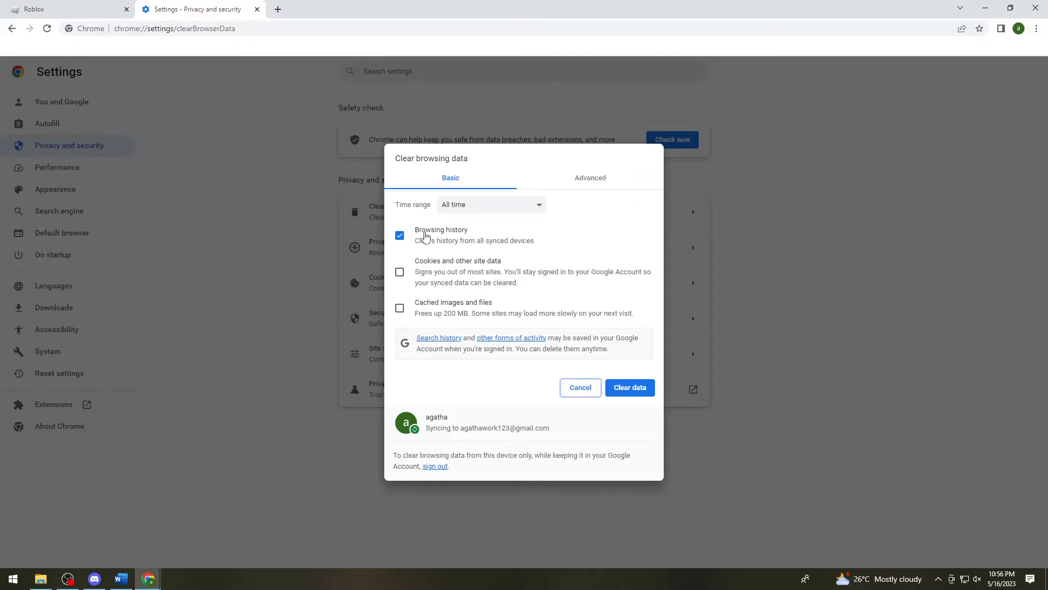
mouse_move(403, 274)
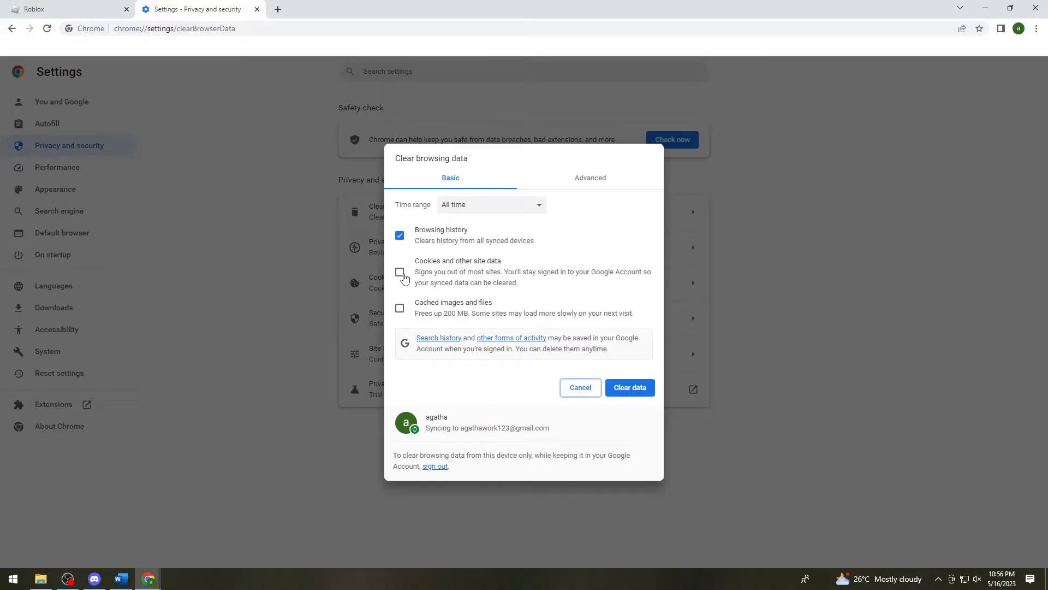
click(399, 276)
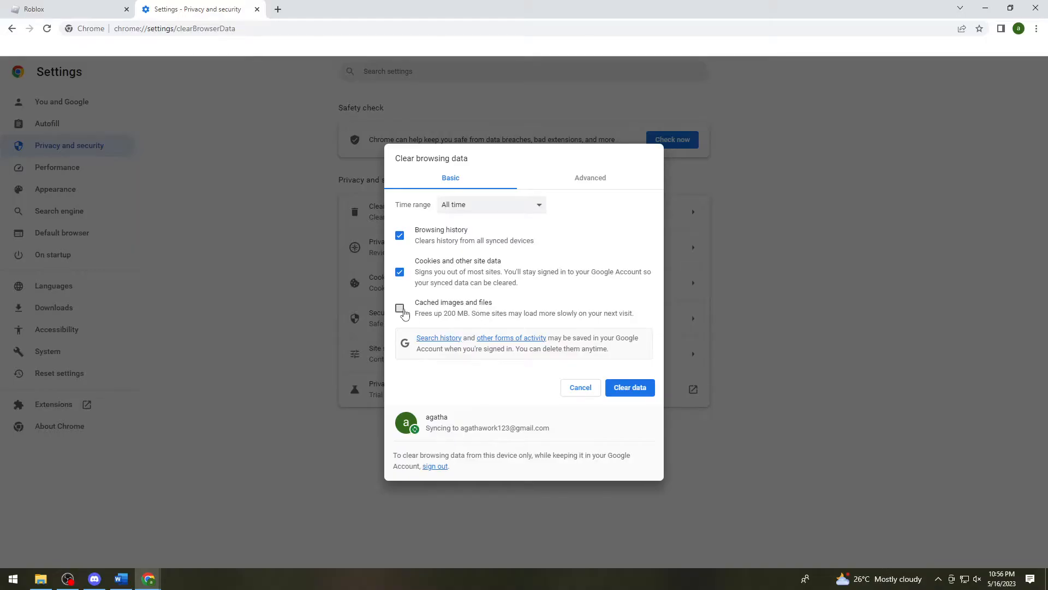
click(400, 308)
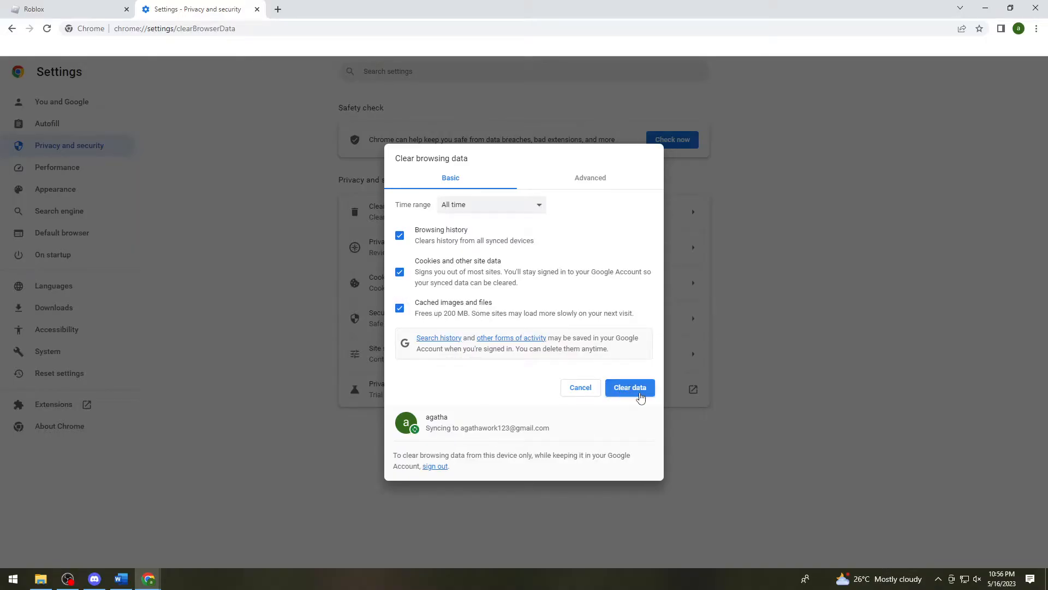
mouse_move(809, 286)
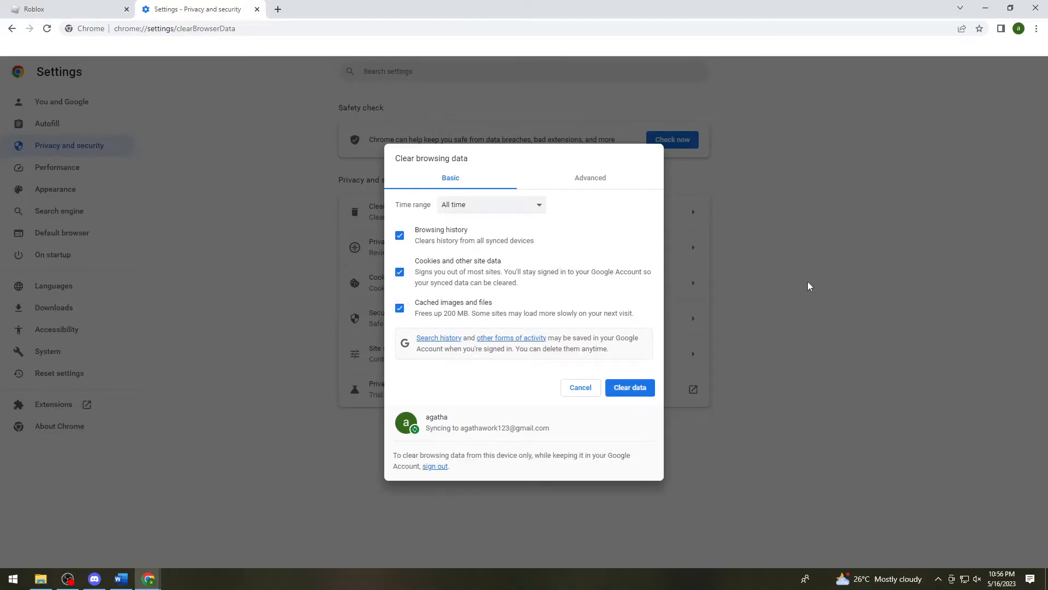
mouse_move(845, 353)
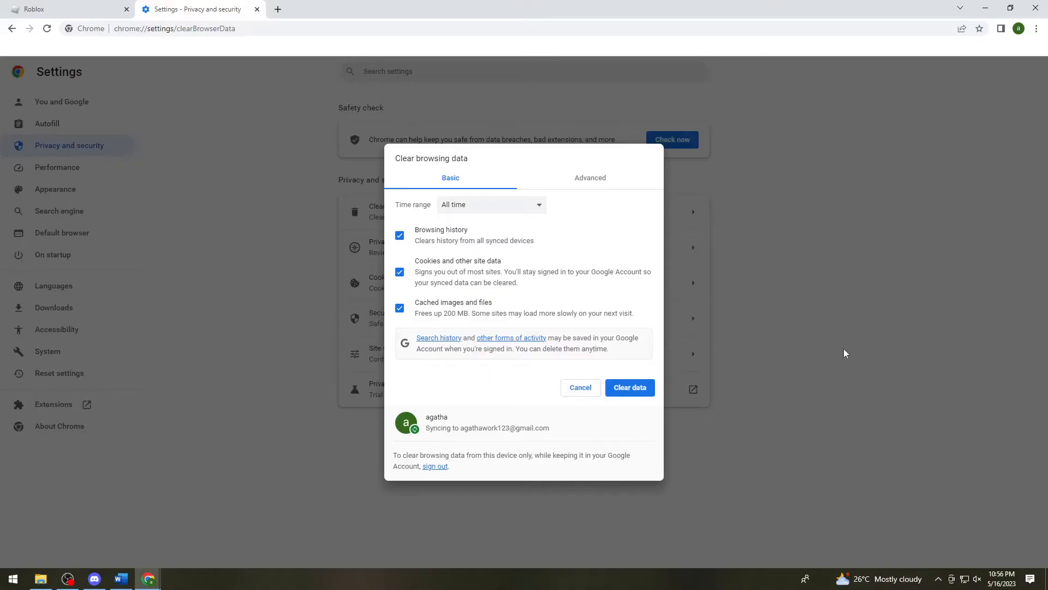
click(579, 387)
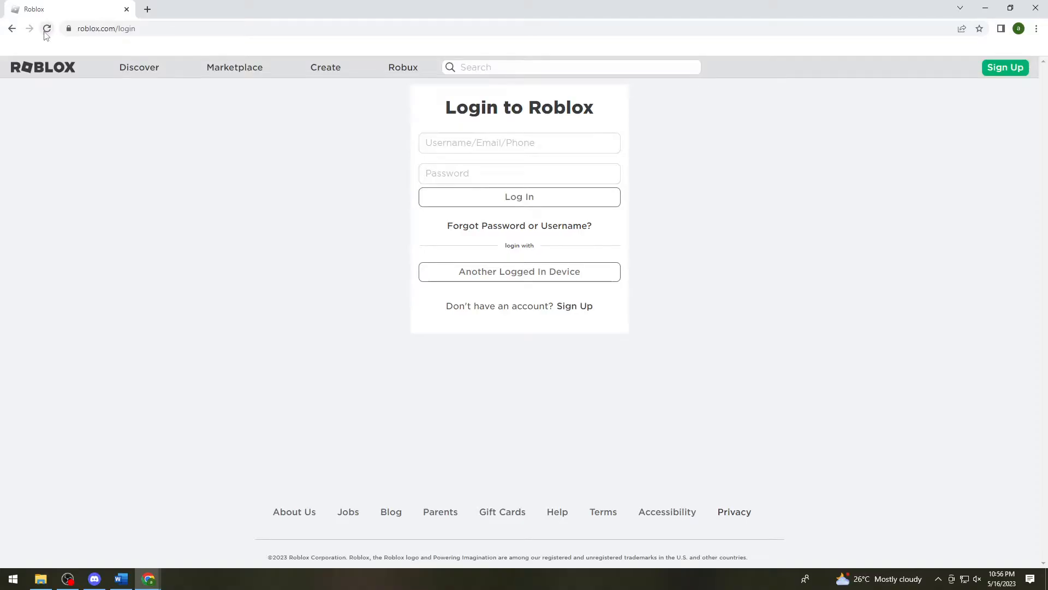
Step: Reload the Roblox login page after clearing the browsing data
click(46, 29)
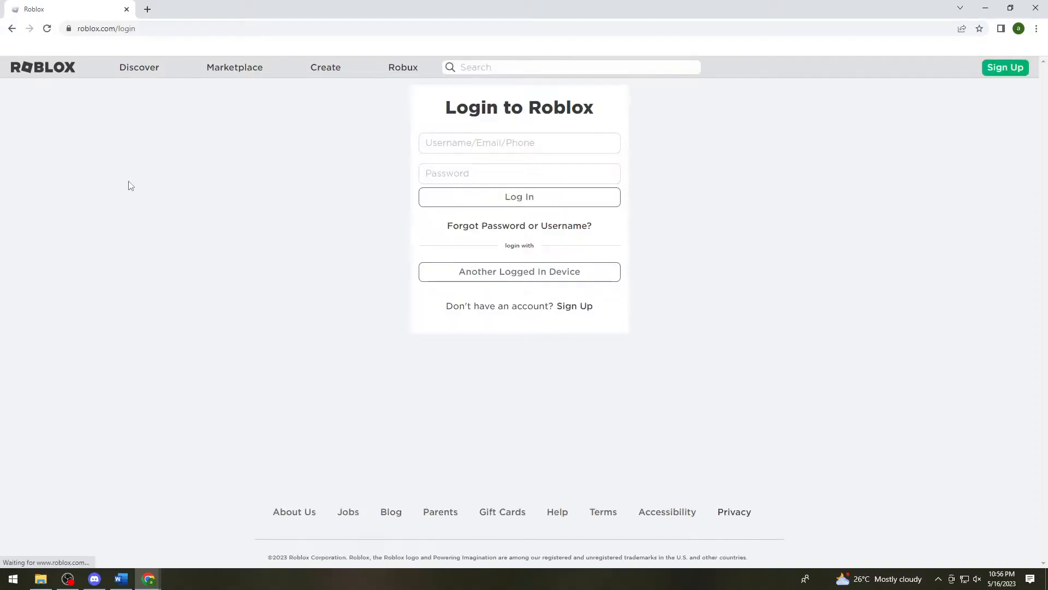
mouse_move(209, 235)
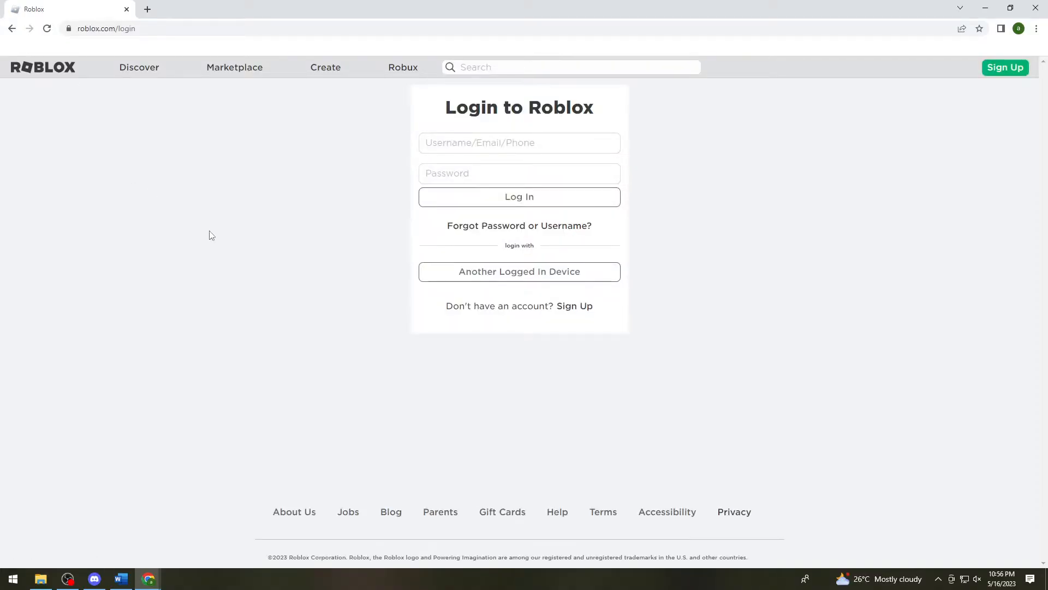
mouse_move(190, 222)
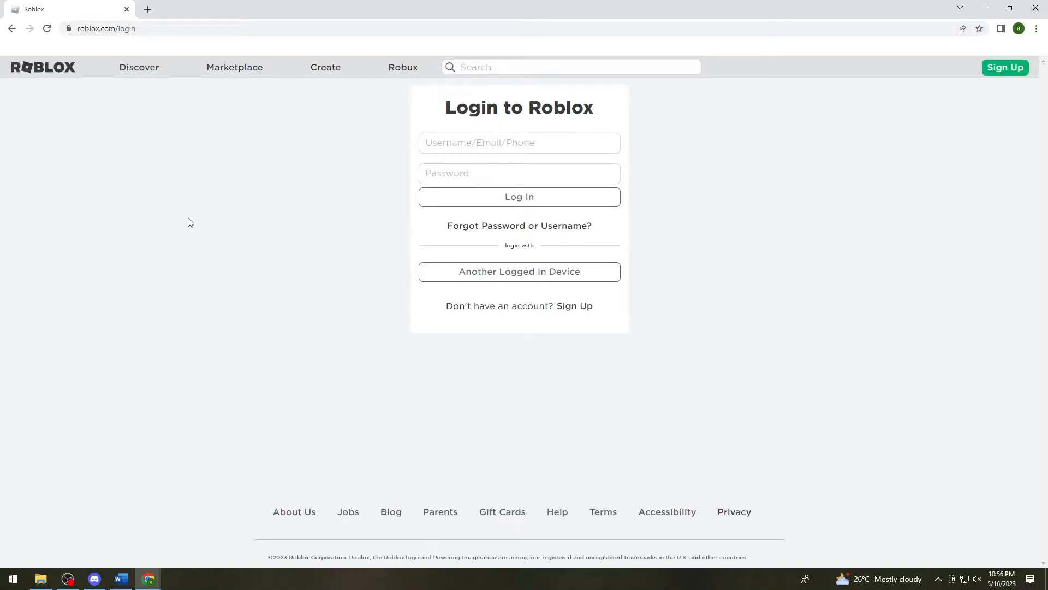
mouse_move(207, 261)
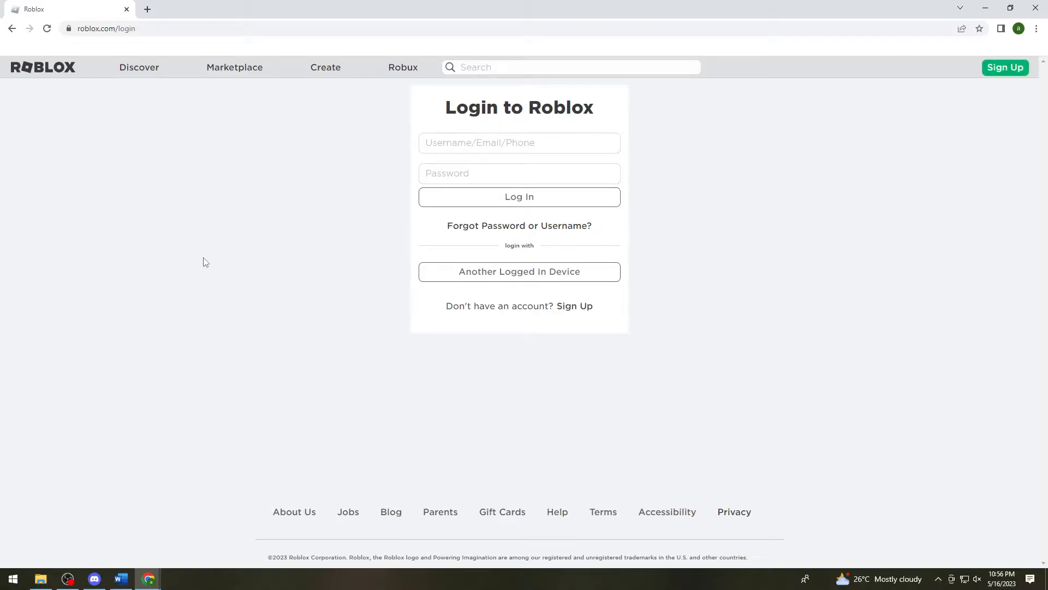
mouse_move(291, 271)
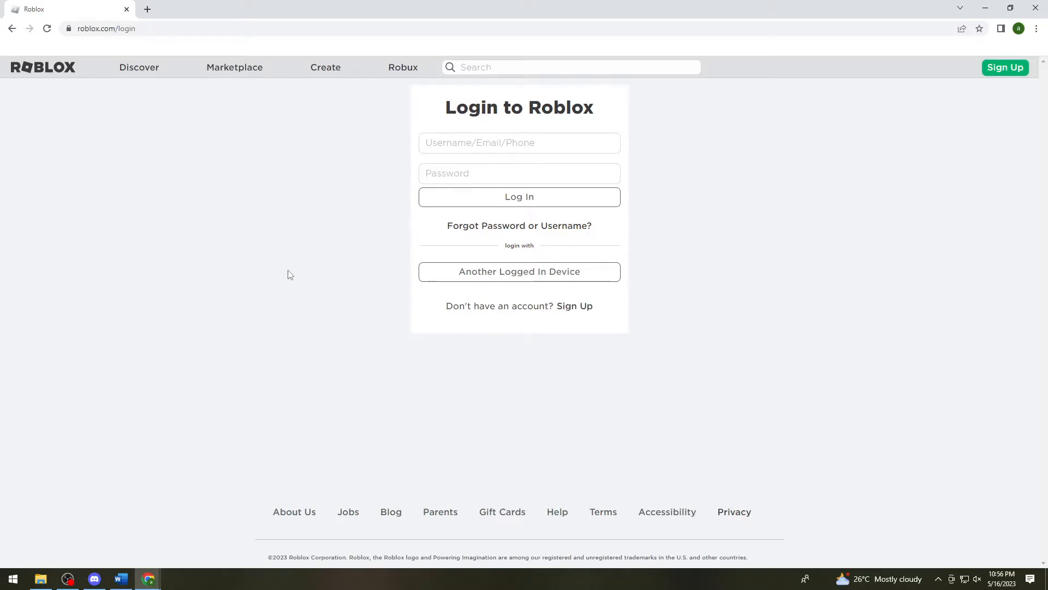
mouse_move(281, 180)
text(status.roblox)
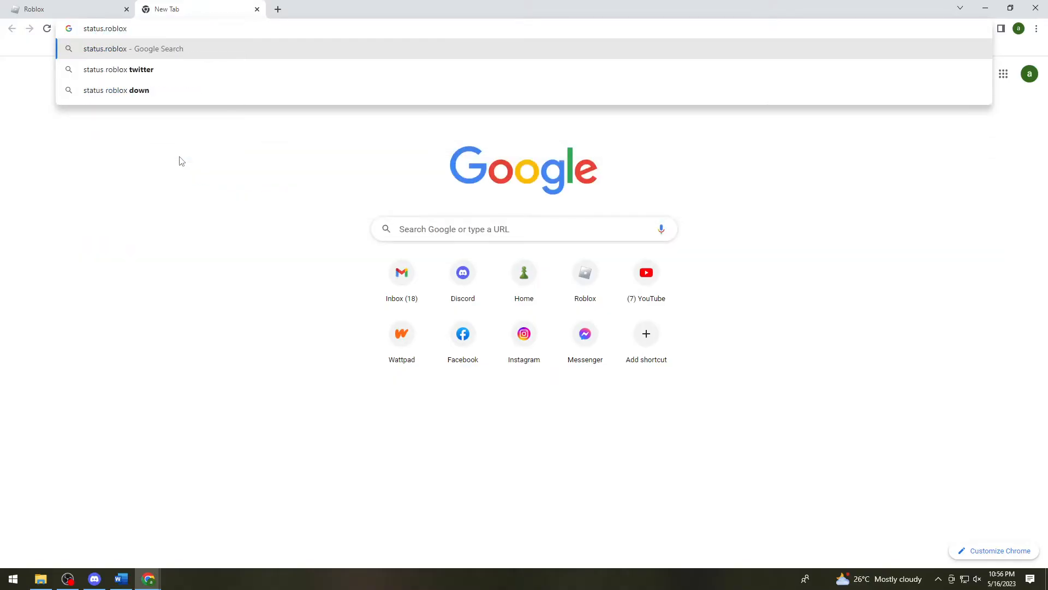
Step: Search status.roblox.com and open the Roblox Server Status result
key(Return)
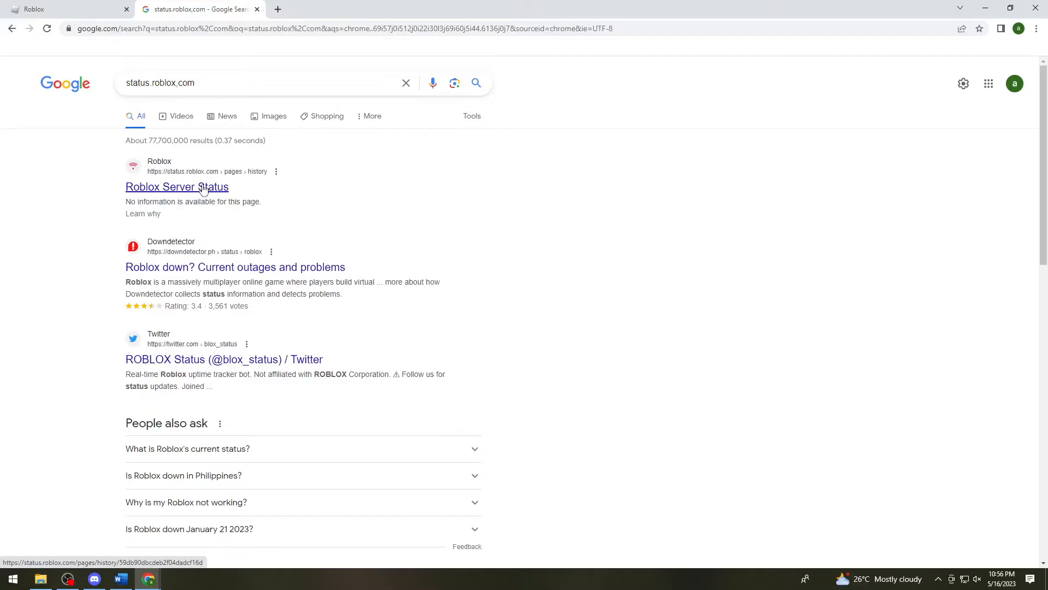
click(177, 186)
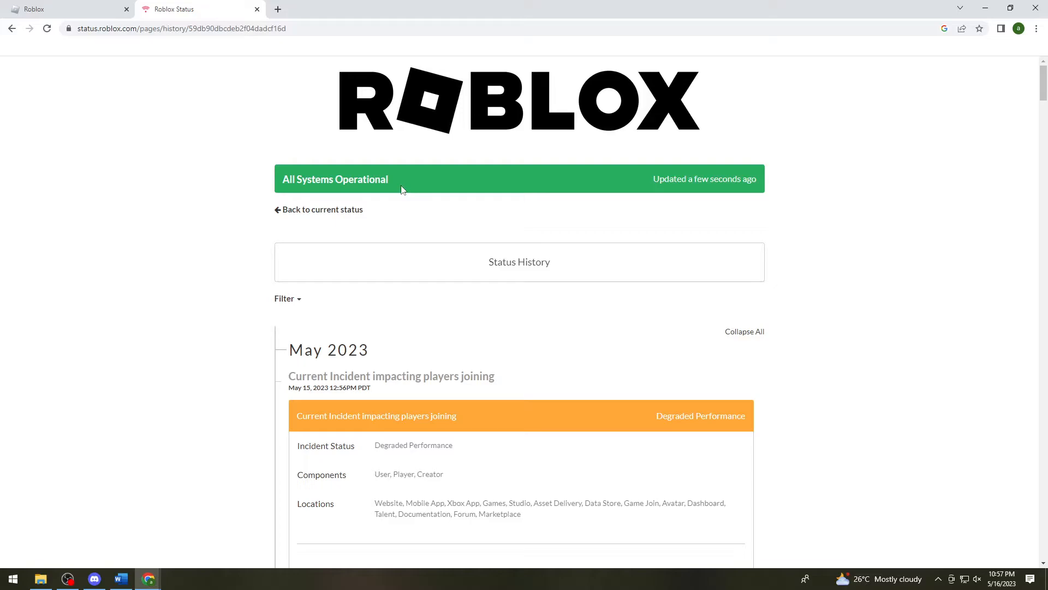
mouse_move(347, 155)
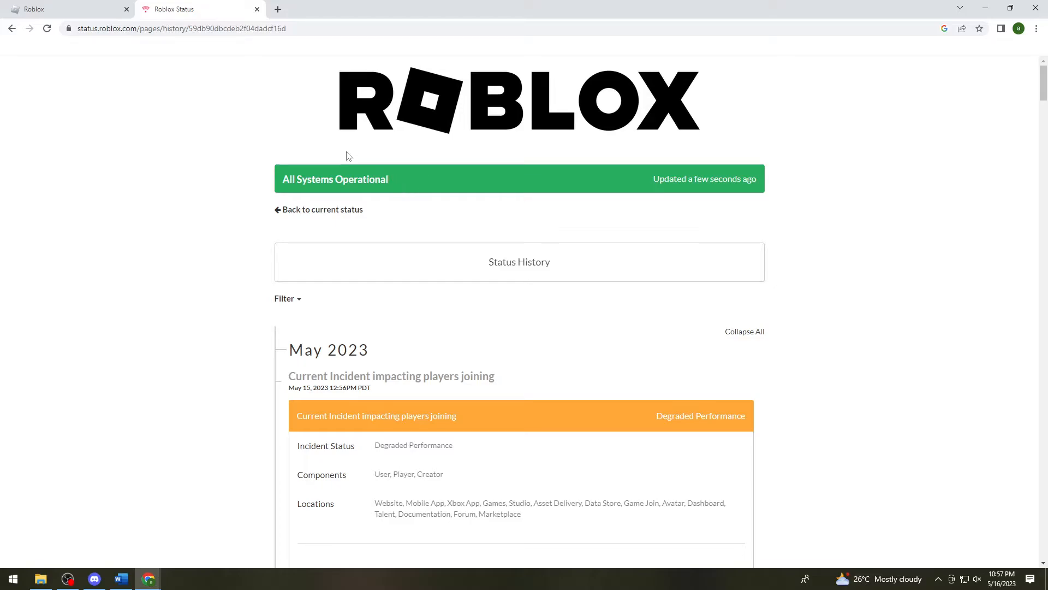
mouse_move(979, 263)
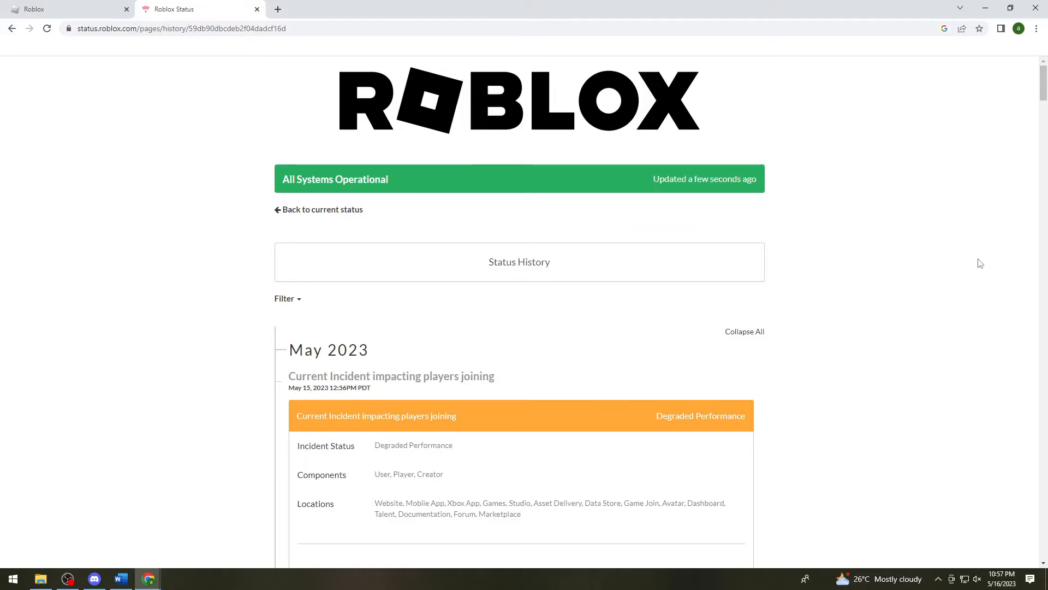
mouse_move(934, 253)
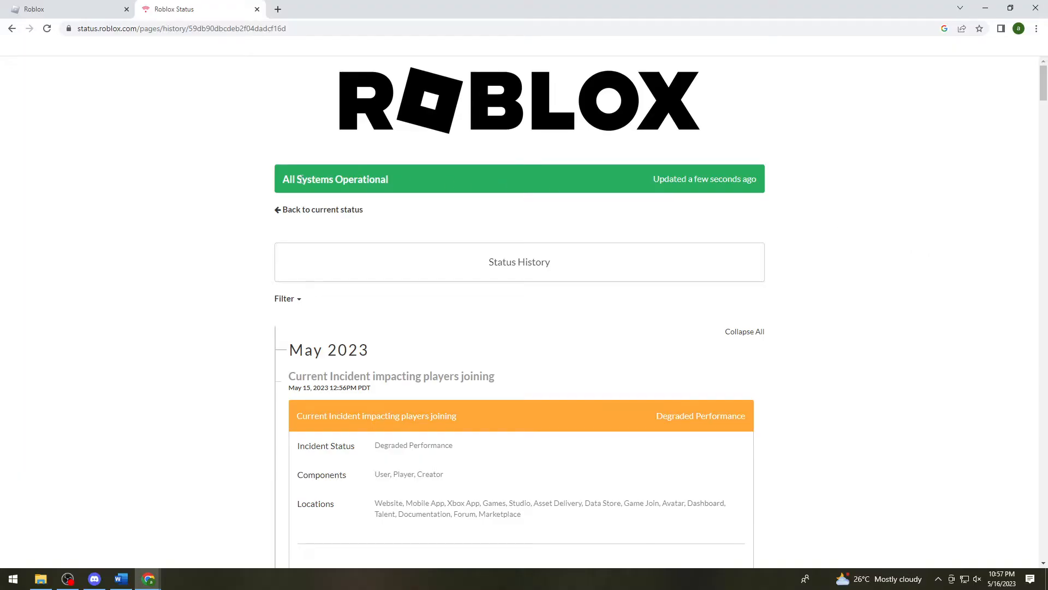
mouse_move(849, 204)
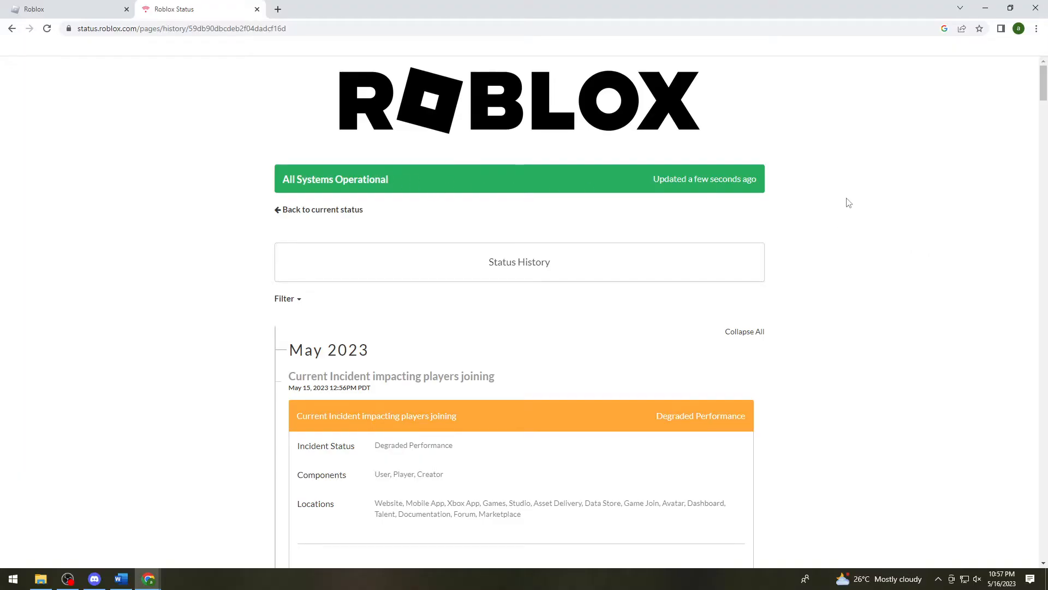
mouse_move(856, 197)
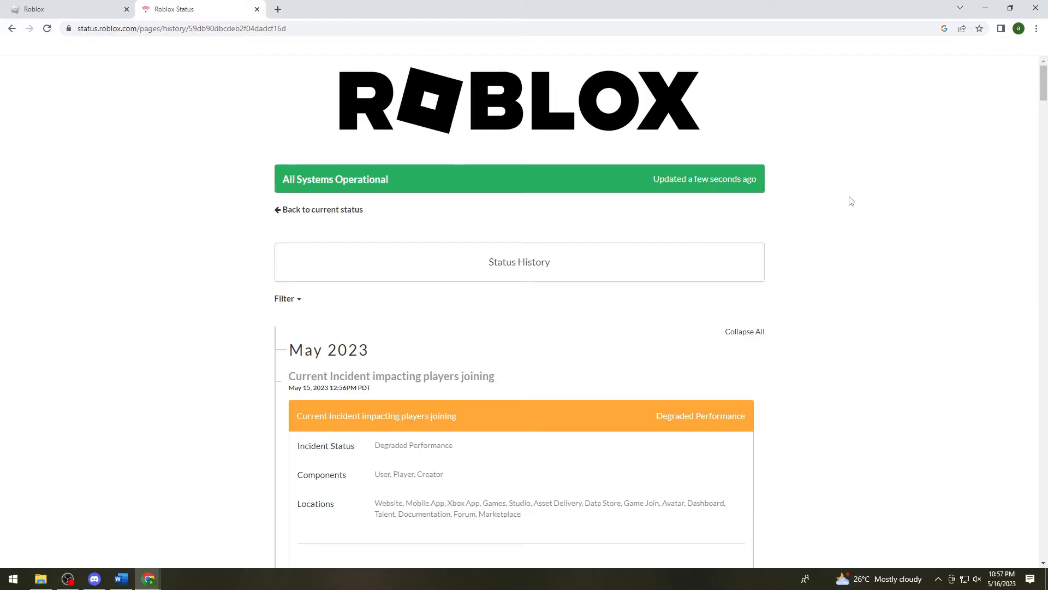
mouse_move(841, 197)
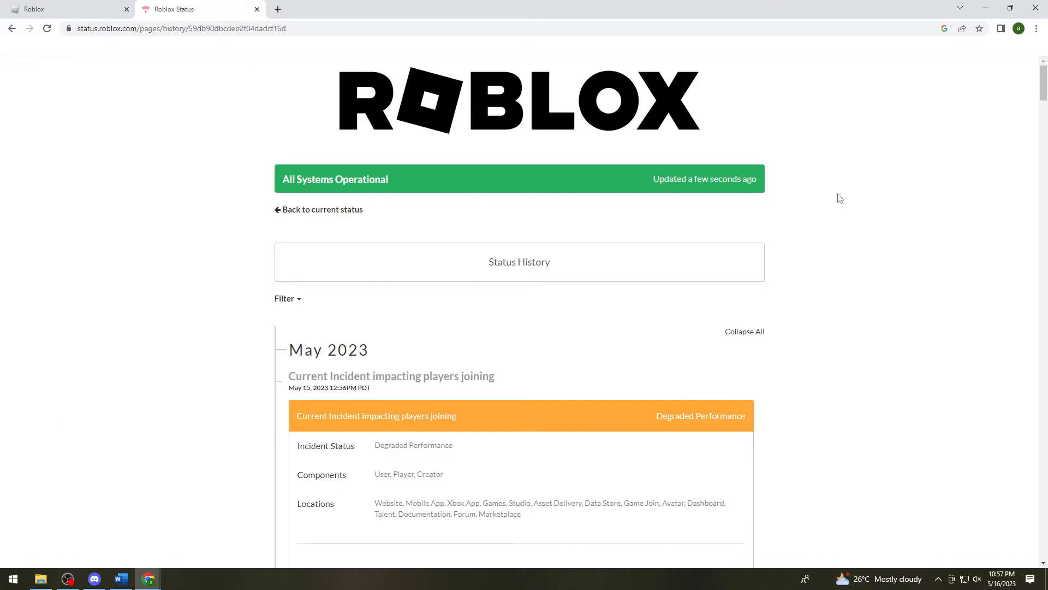
mouse_move(854, 221)
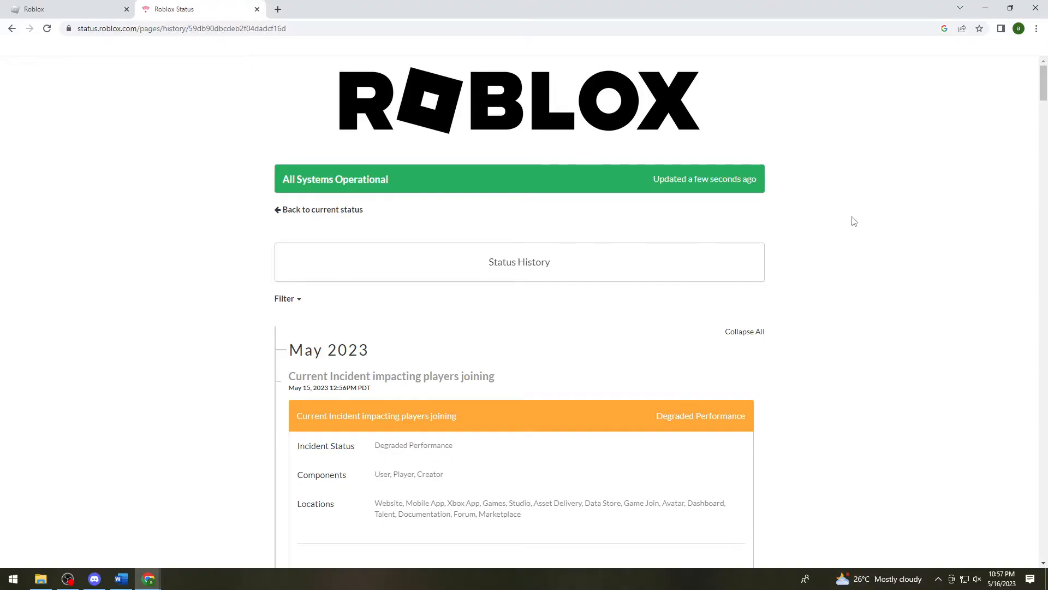
mouse_move(841, 237)
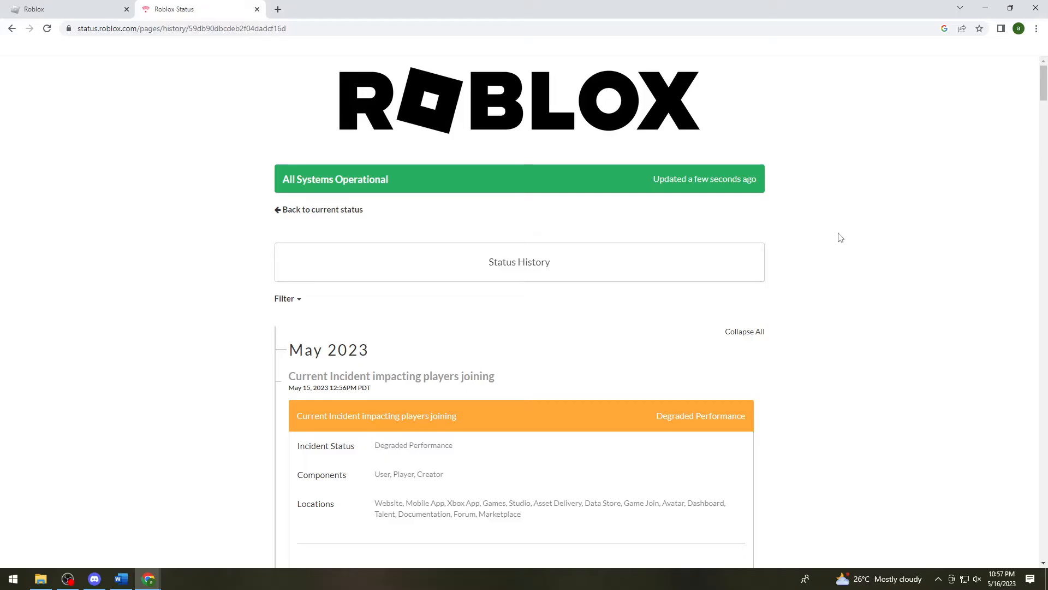
mouse_move(746, 263)
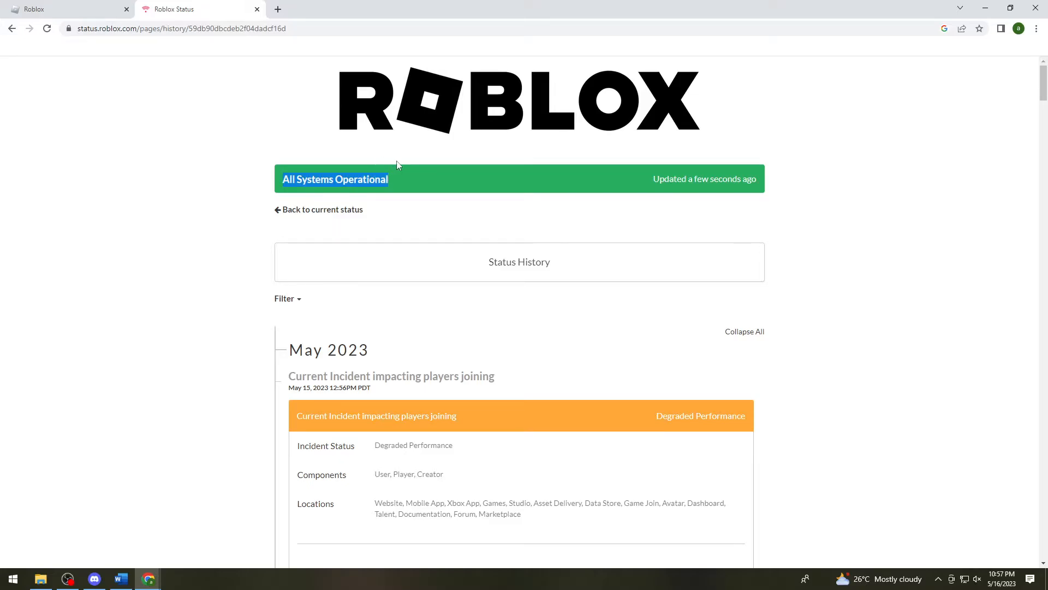
Step: Return to the Roblox login tab and close the Roblox Status tab
click(66, 9)
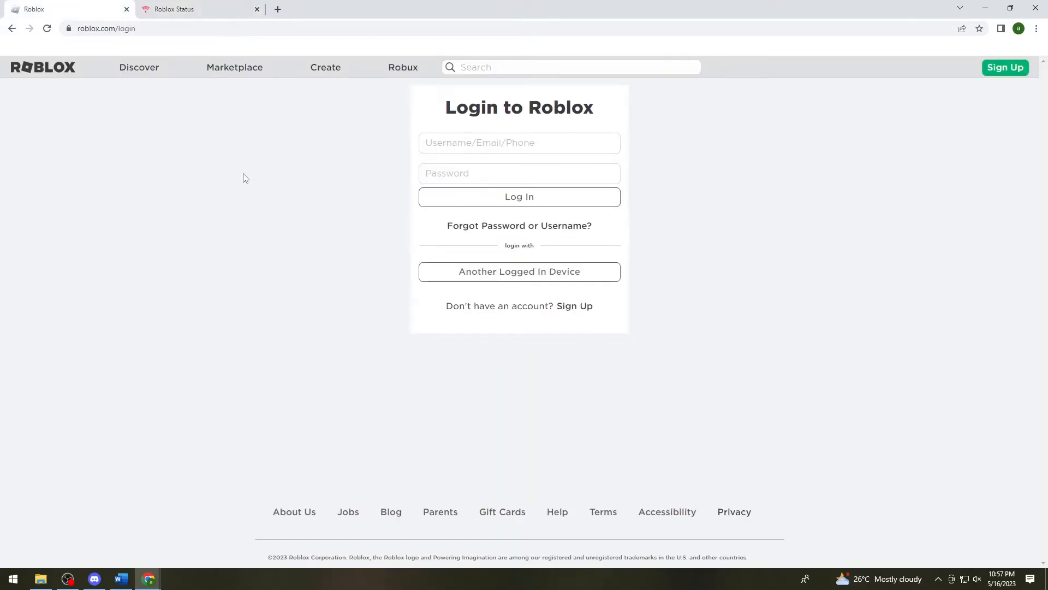
mouse_move(242, 192)
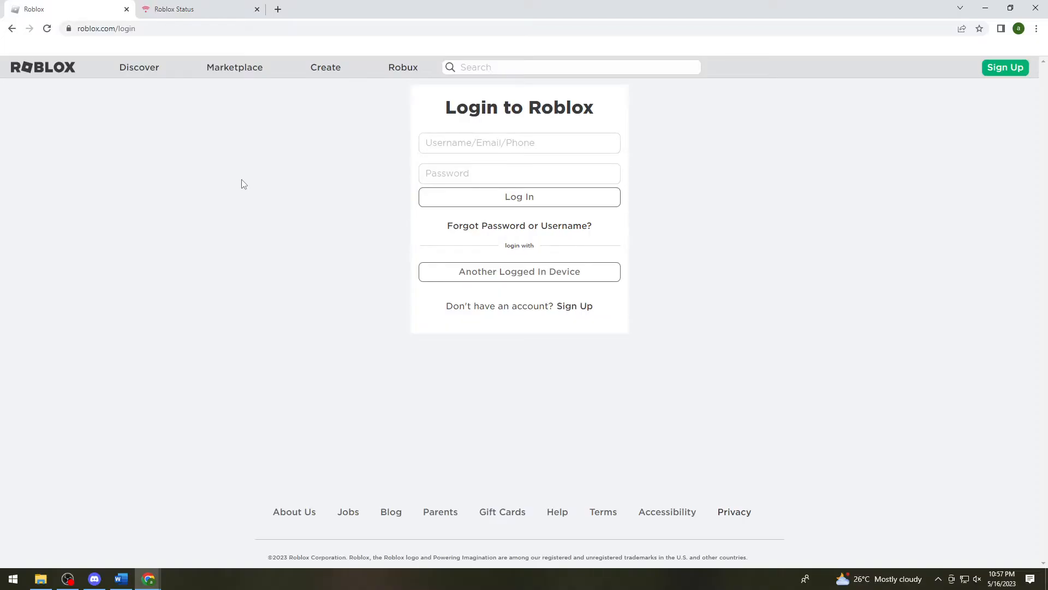
mouse_move(272, 256)
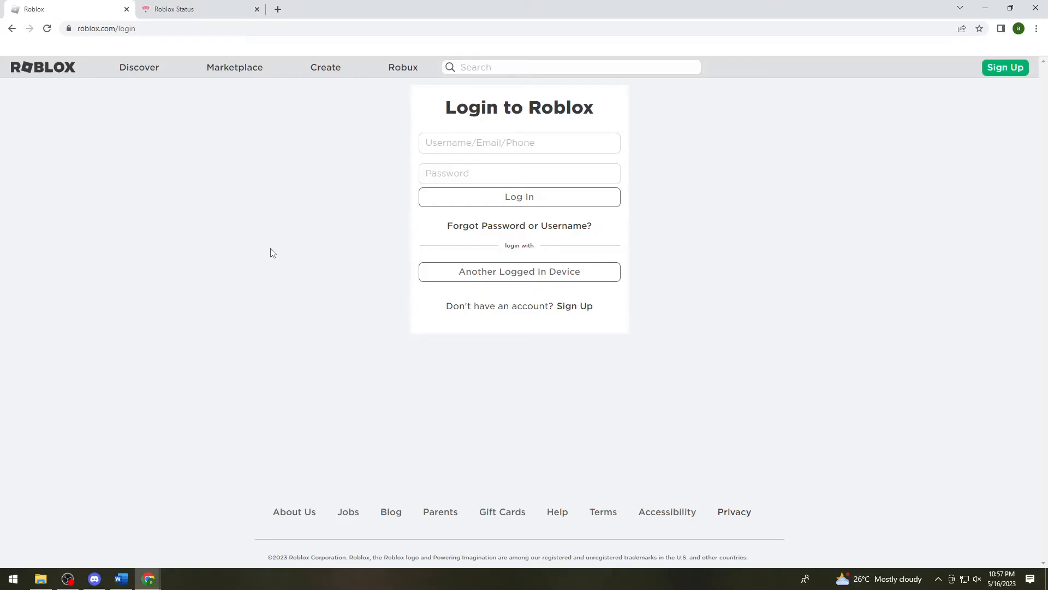
mouse_move(308, 117)
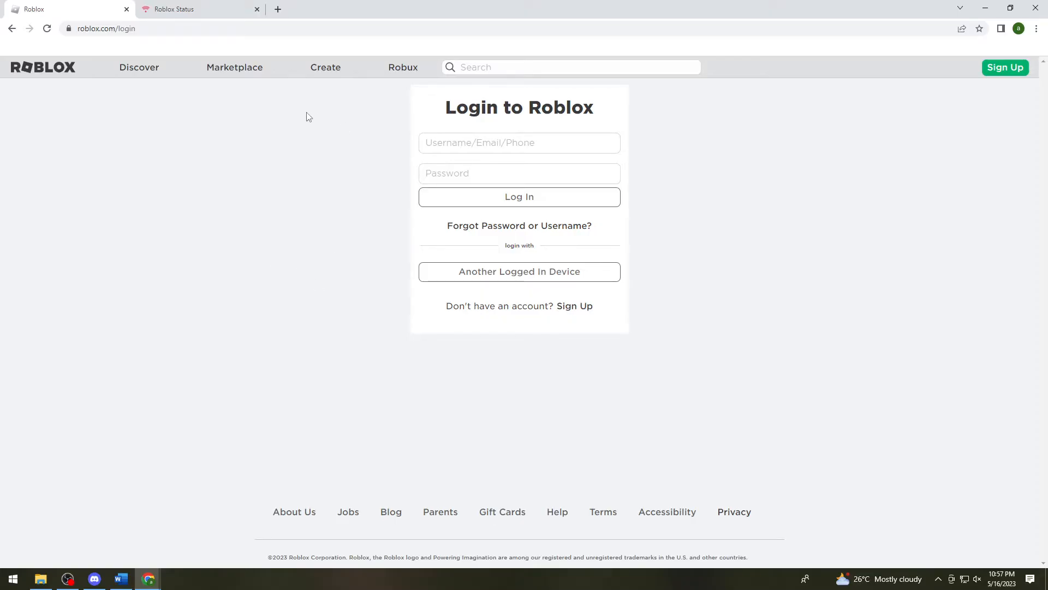
click(257, 9)
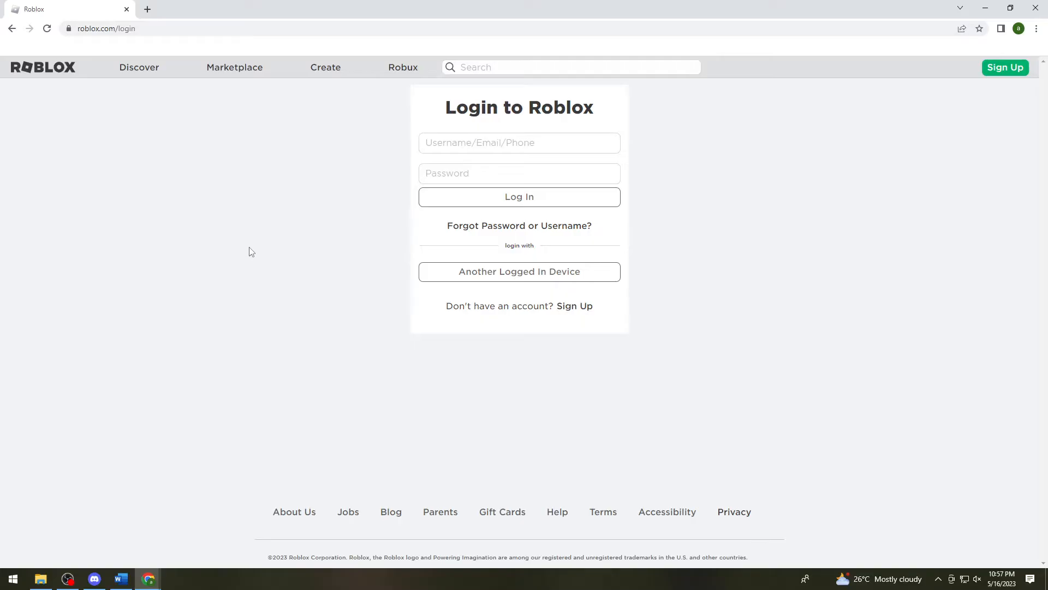
mouse_move(47, 488)
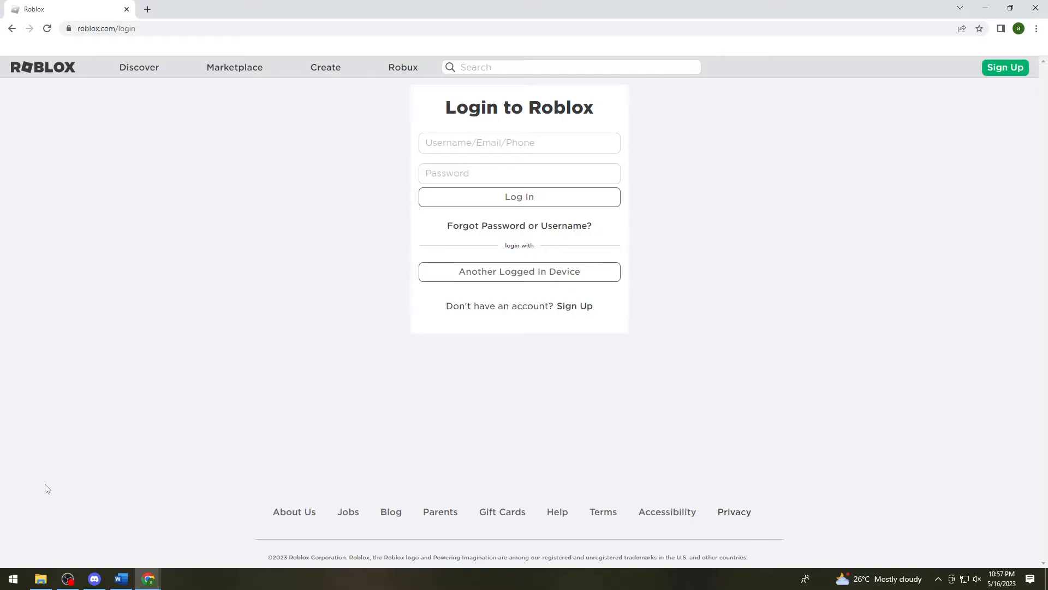
mouse_move(31, 493)
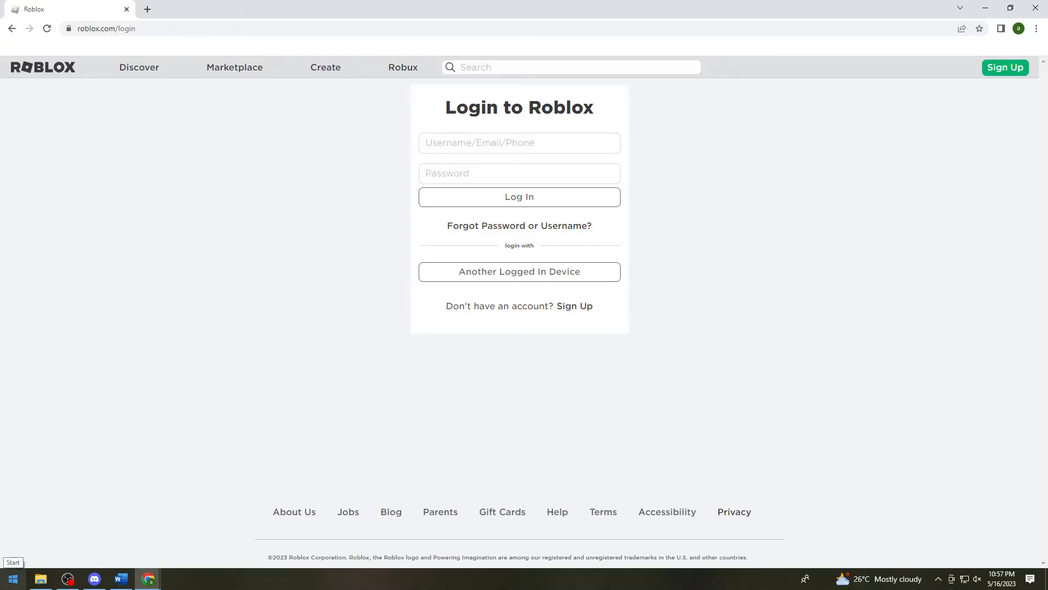
mouse_move(129, 260)
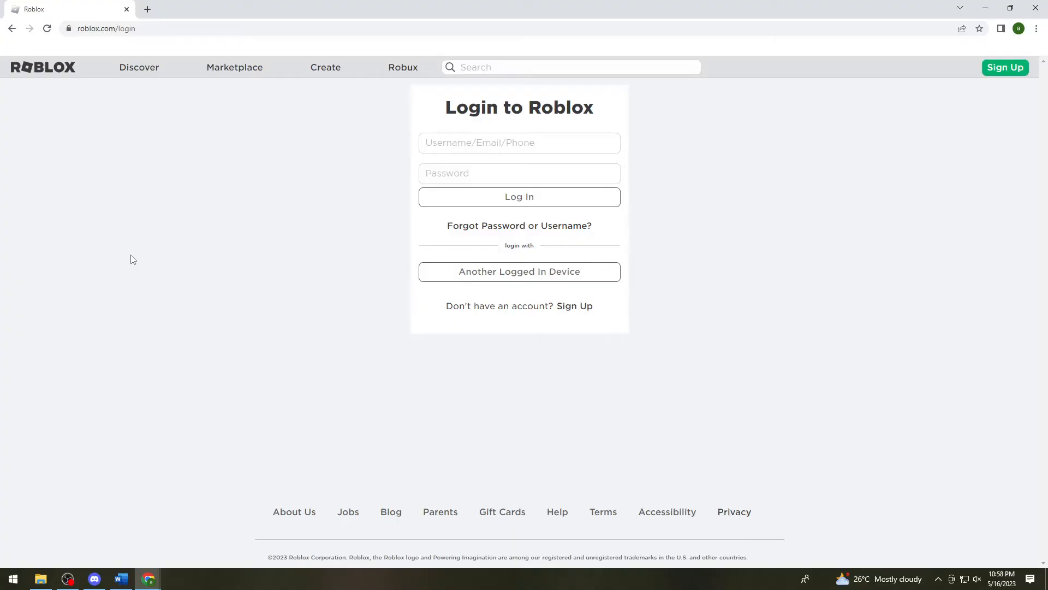
Step: Launch Windows Settings and go into the System category's Display page
click(12, 579)
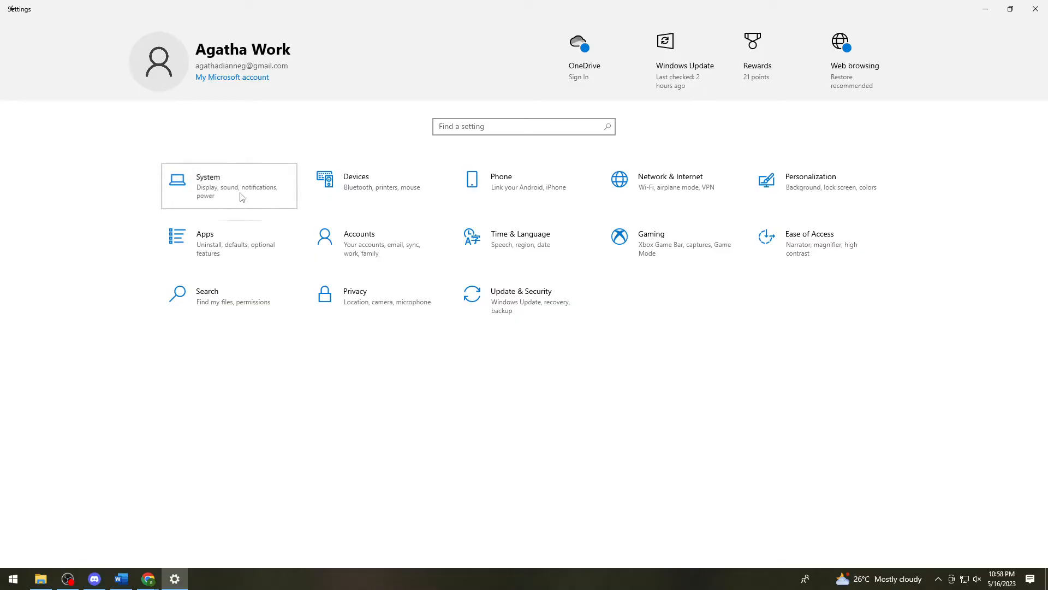
mouse_move(248, 410)
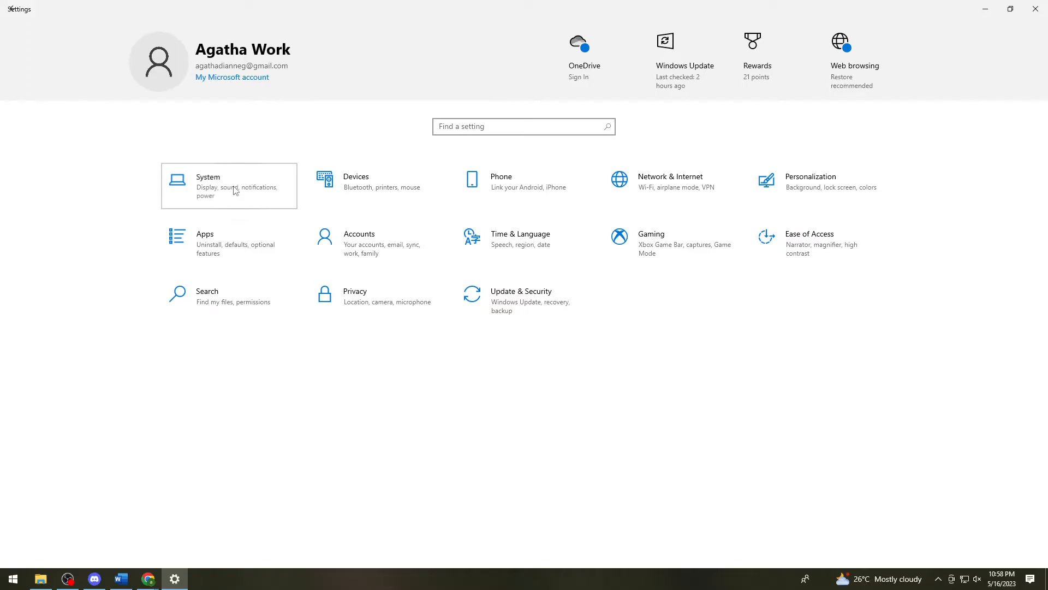
click(228, 186)
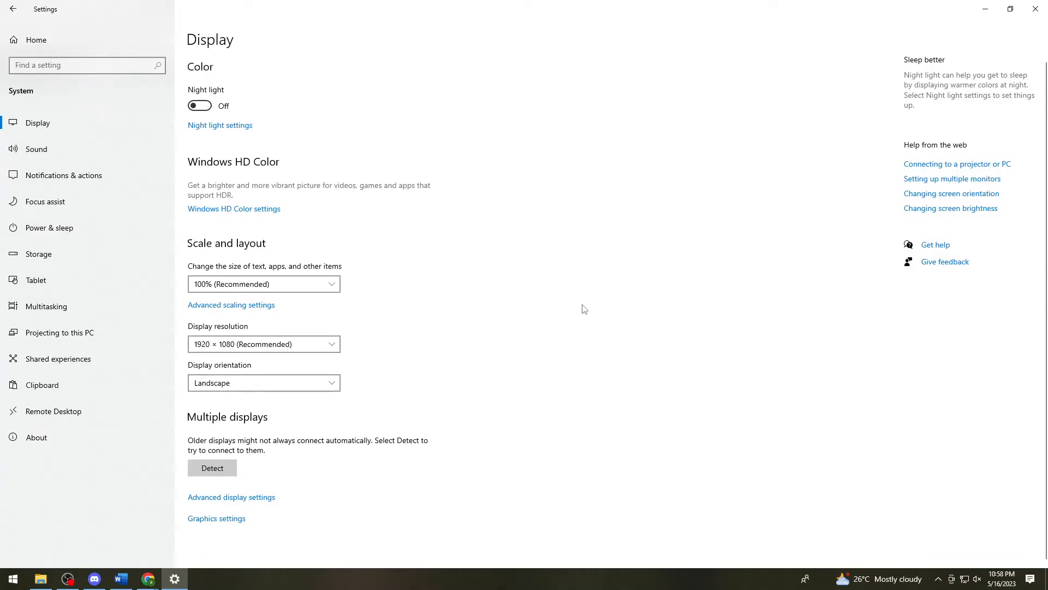
mouse_move(562, 305)
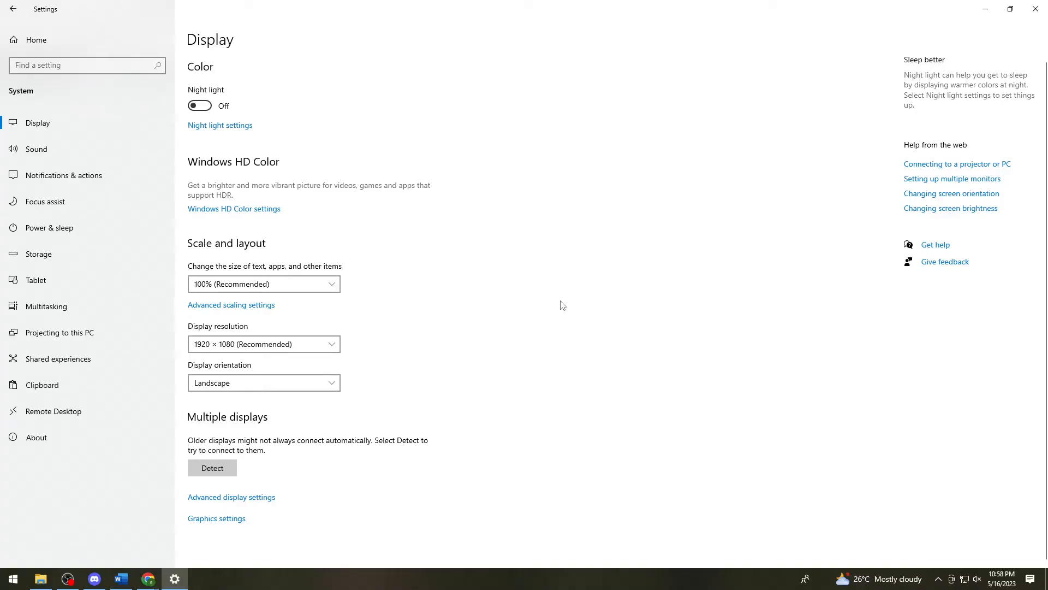
mouse_move(287, 211)
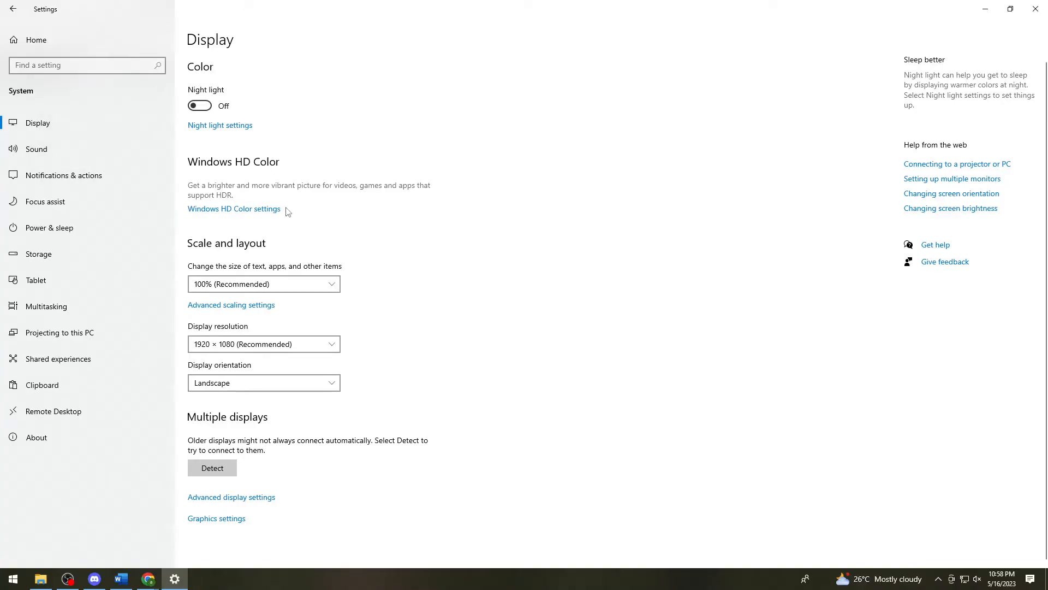
mouse_move(299, 442)
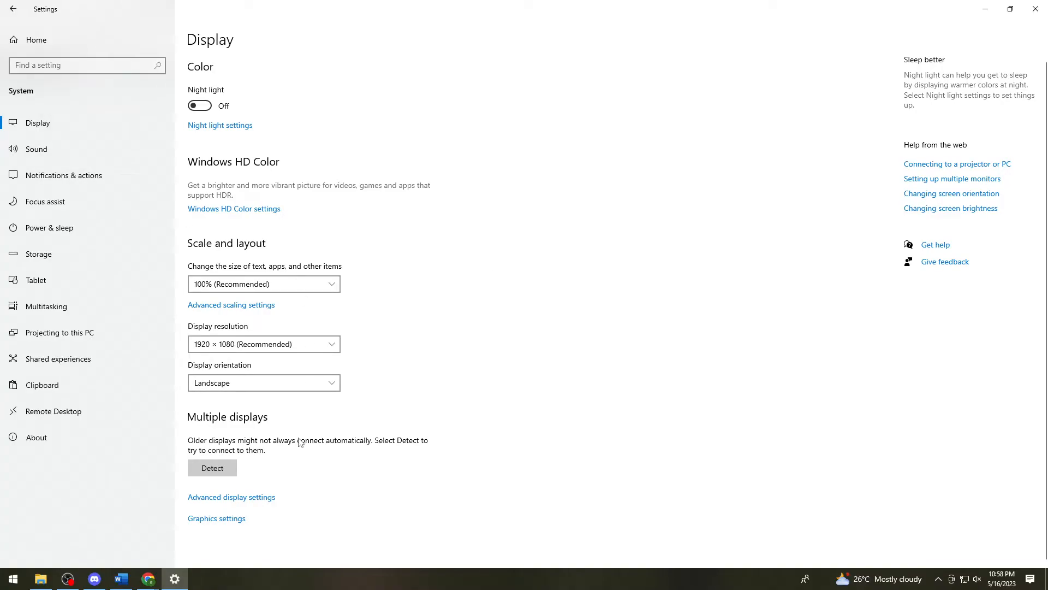
mouse_move(768, 261)
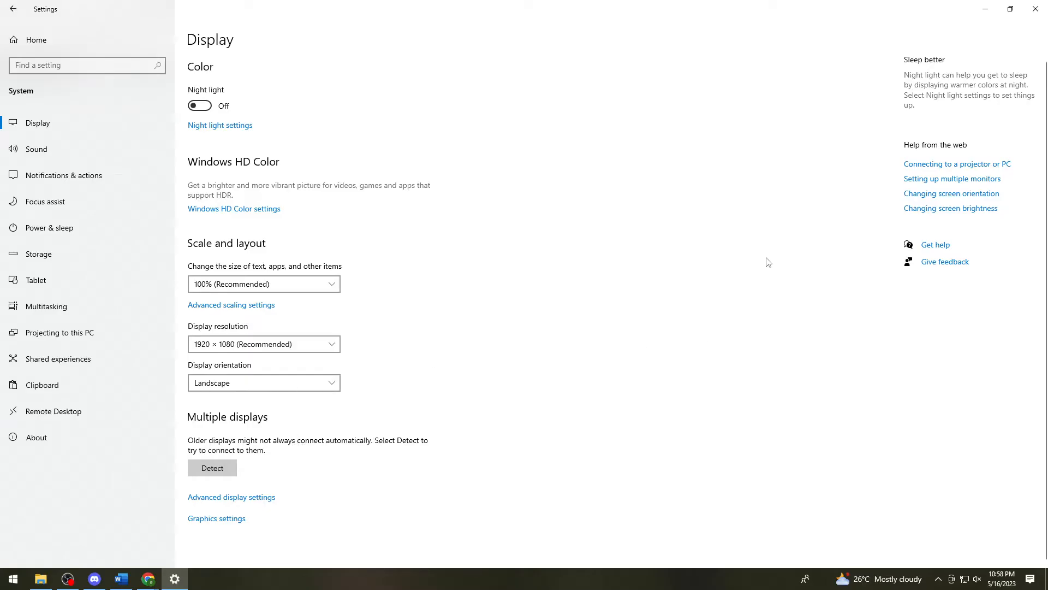
mouse_move(92, 148)
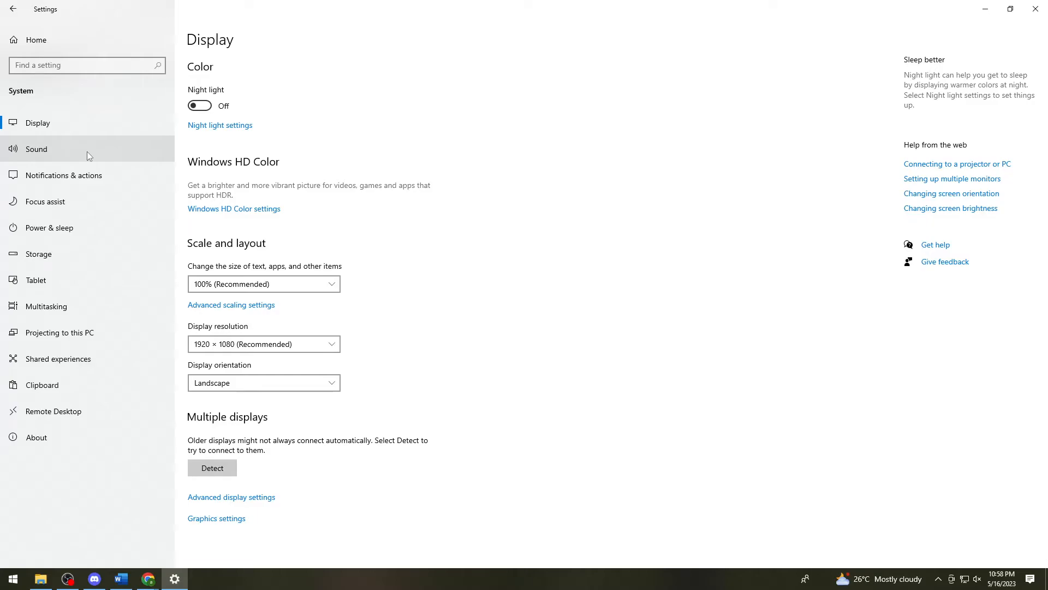
mouse_move(528, 168)
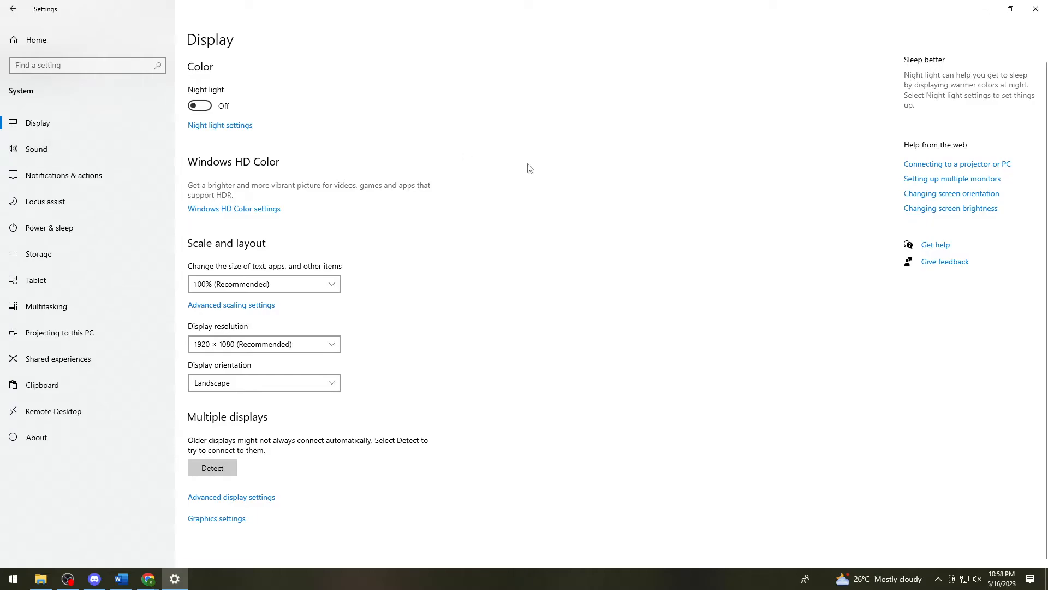
mouse_move(133, 175)
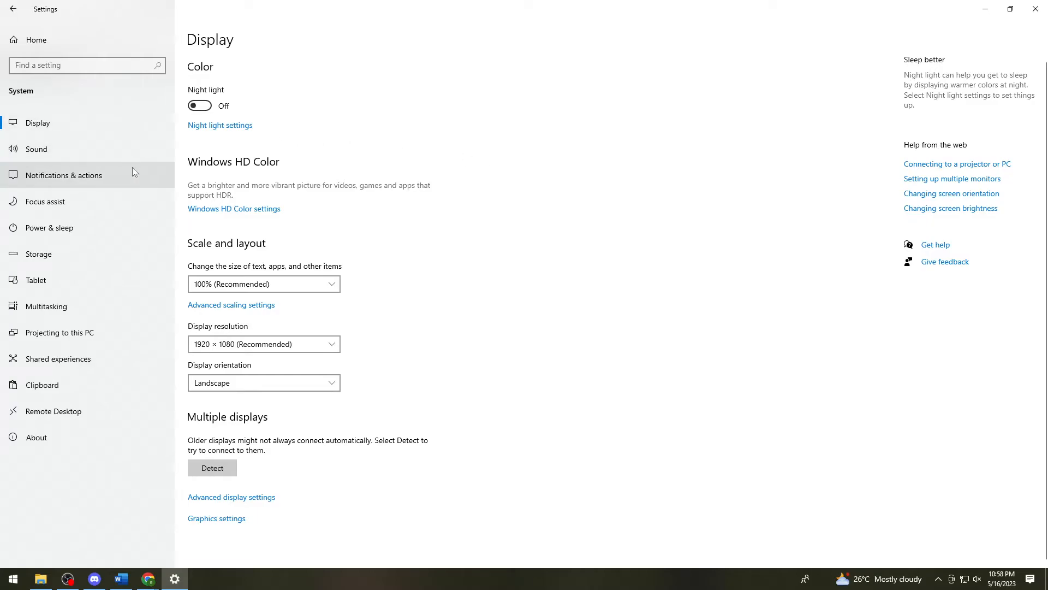
mouse_move(97, 415)
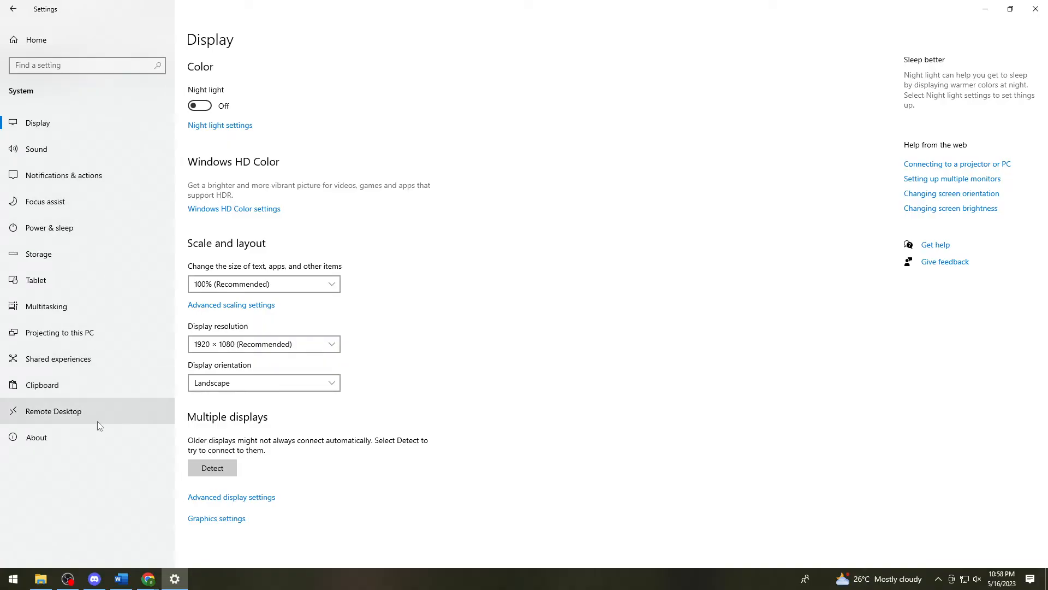
Step: Go back to Settings home and open Network & Internet status showing the Ethernet connection
click(13, 9)
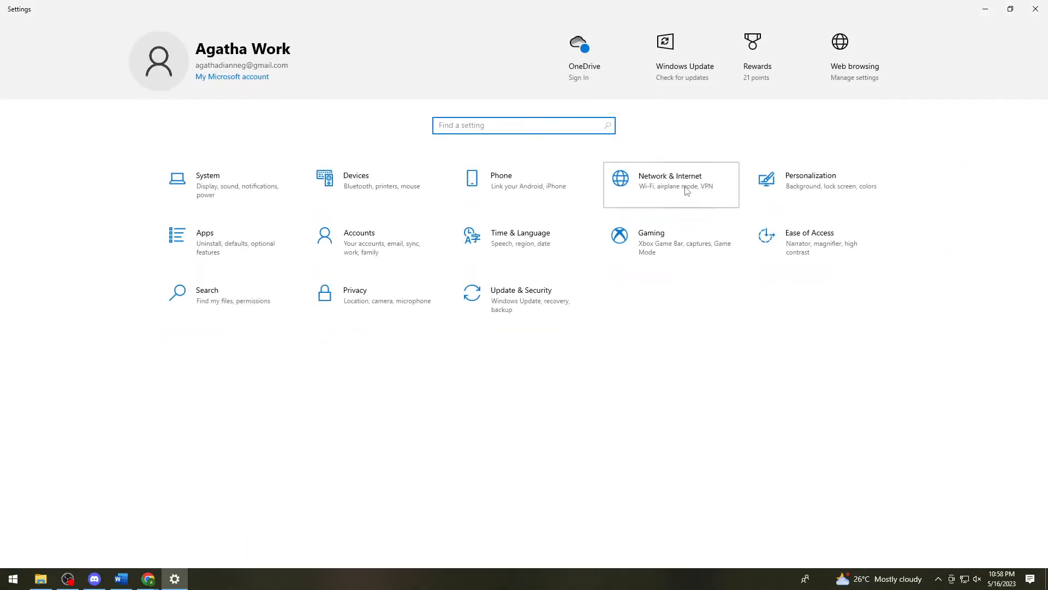
click(671, 184)
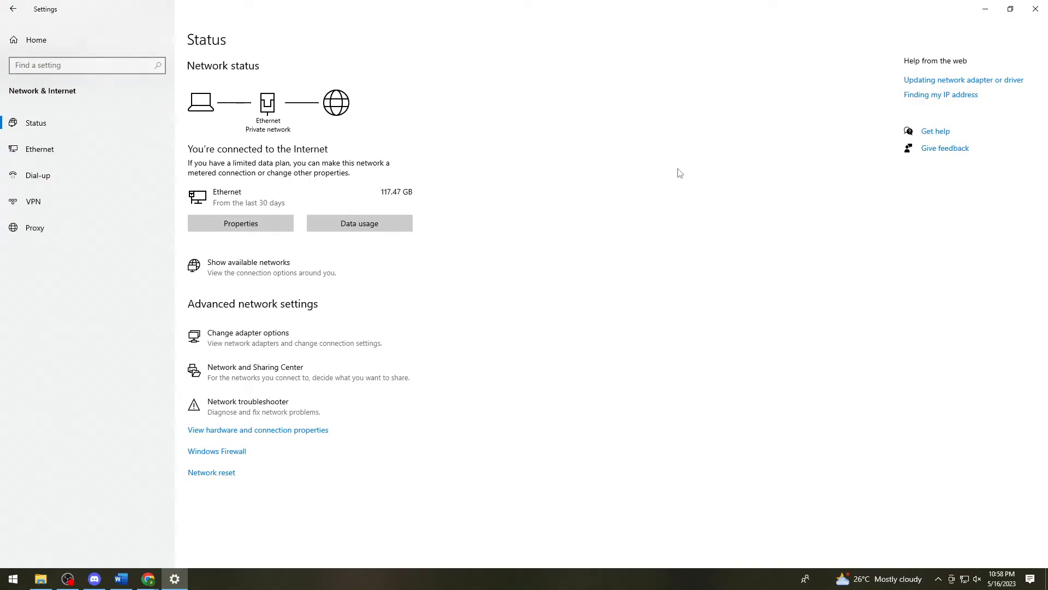
mouse_move(306, 205)
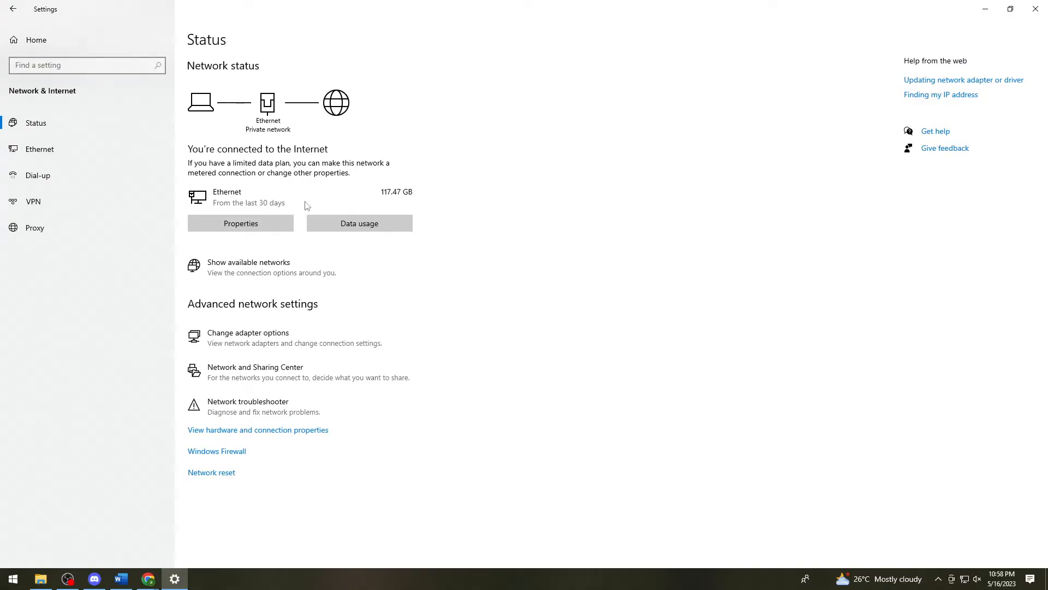
mouse_move(308, 456)
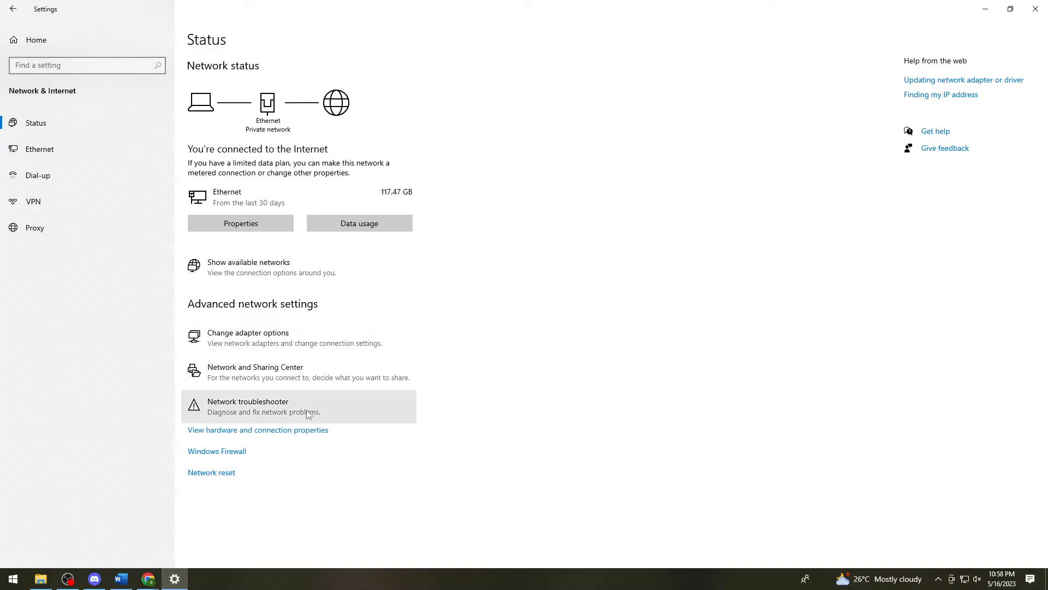
mouse_move(304, 413)
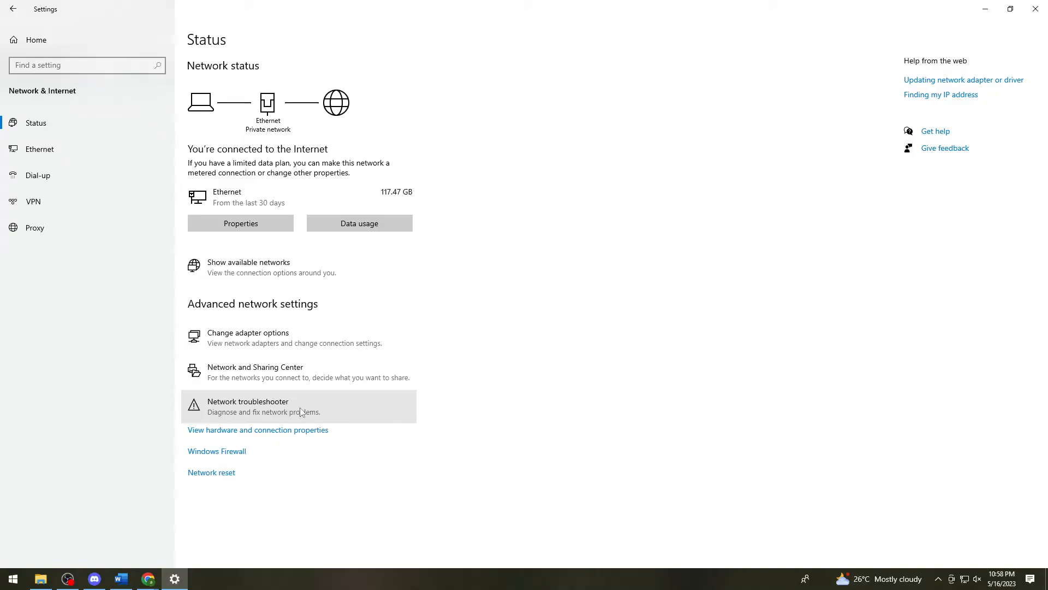
mouse_move(13, 8)
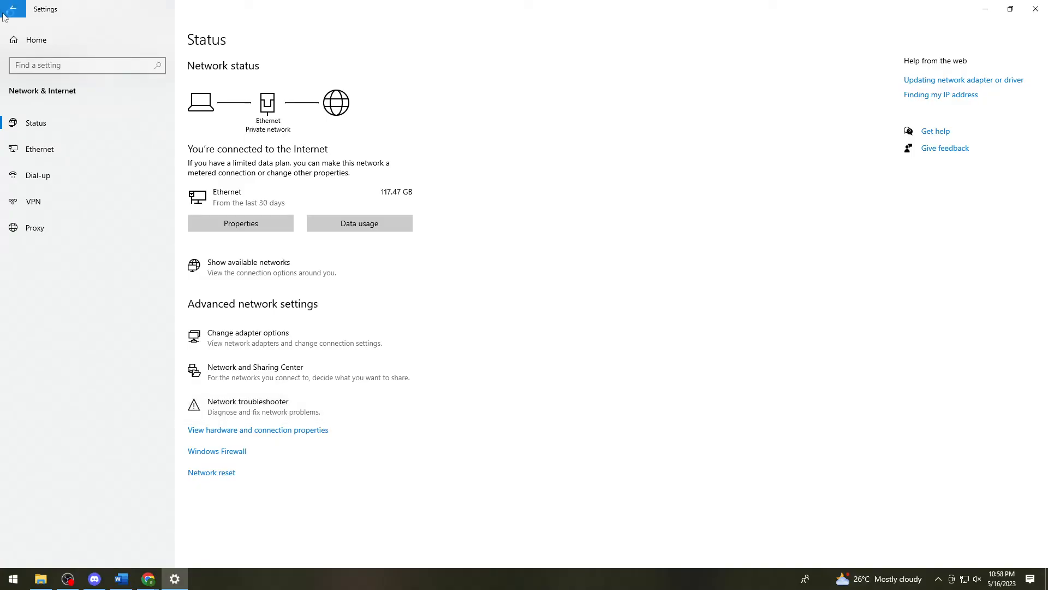
click(13, 9)
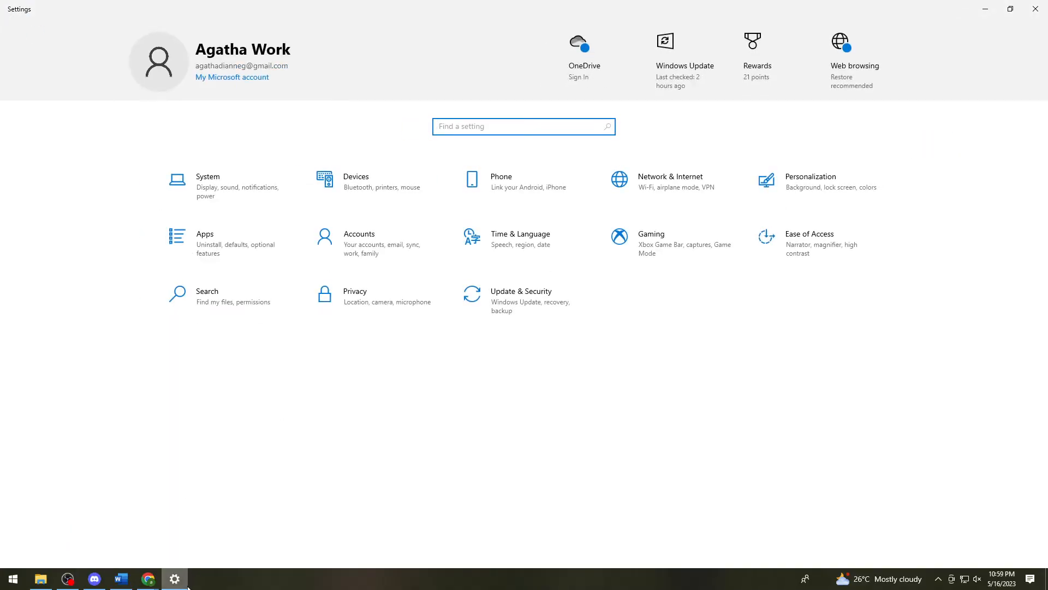
click(671, 180)
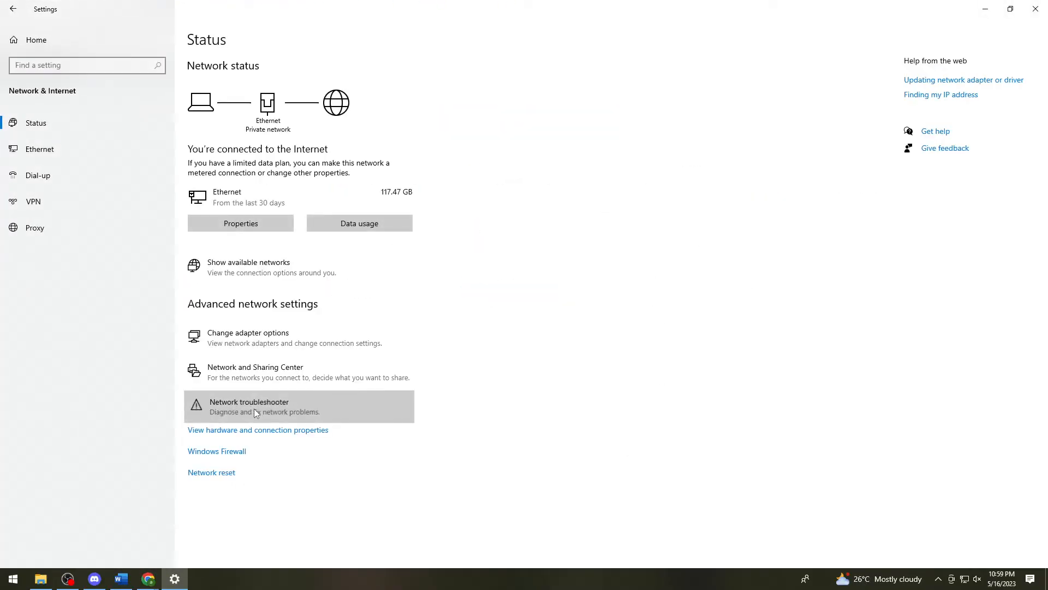
mouse_move(319, 407)
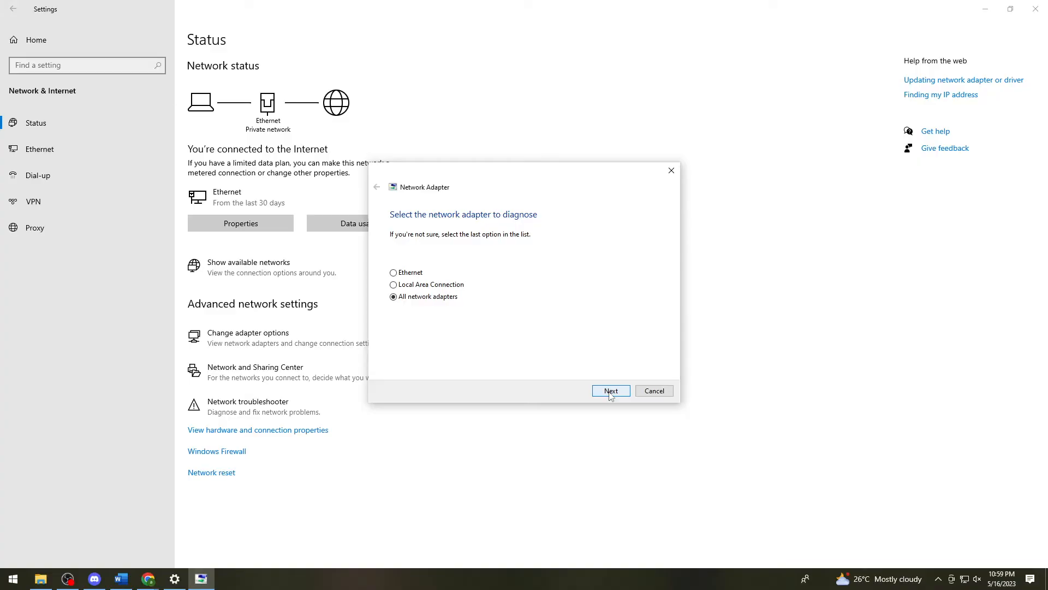
Step: Run the network troubleshooter for all network adapters
click(610, 391)
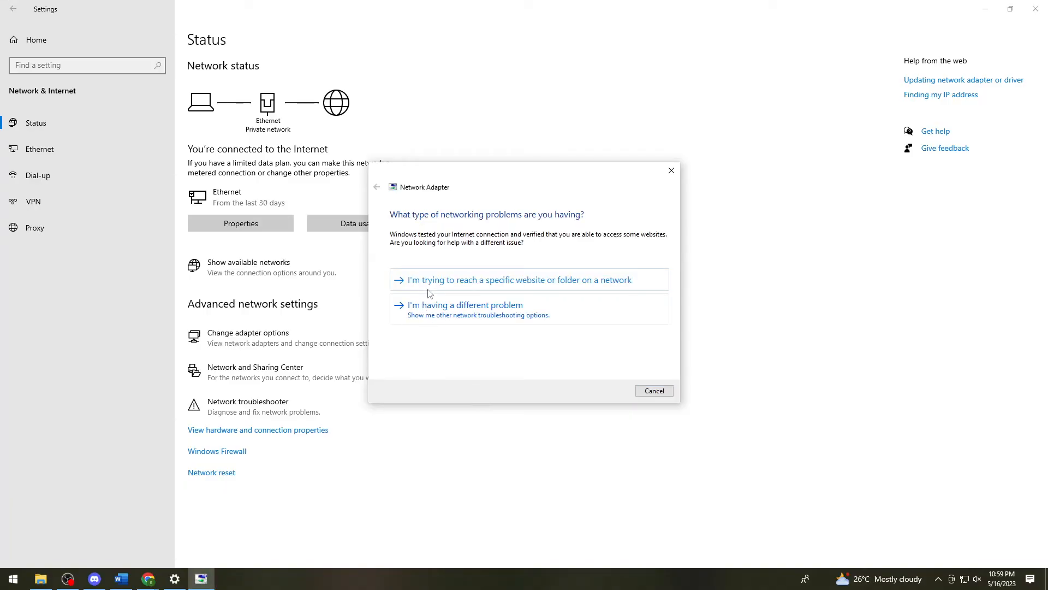
mouse_move(427, 287)
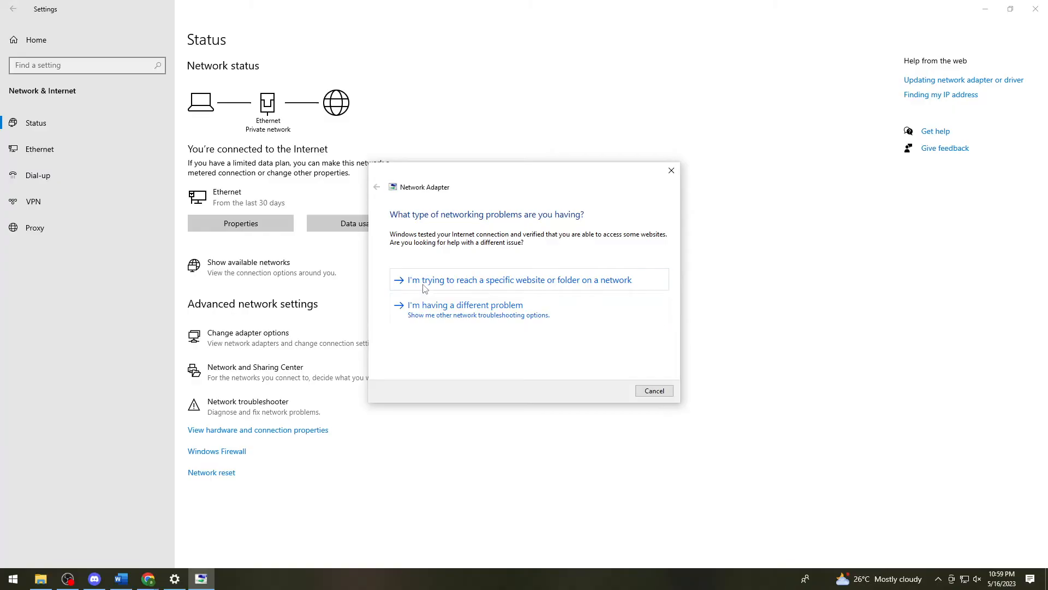
mouse_move(594, 292)
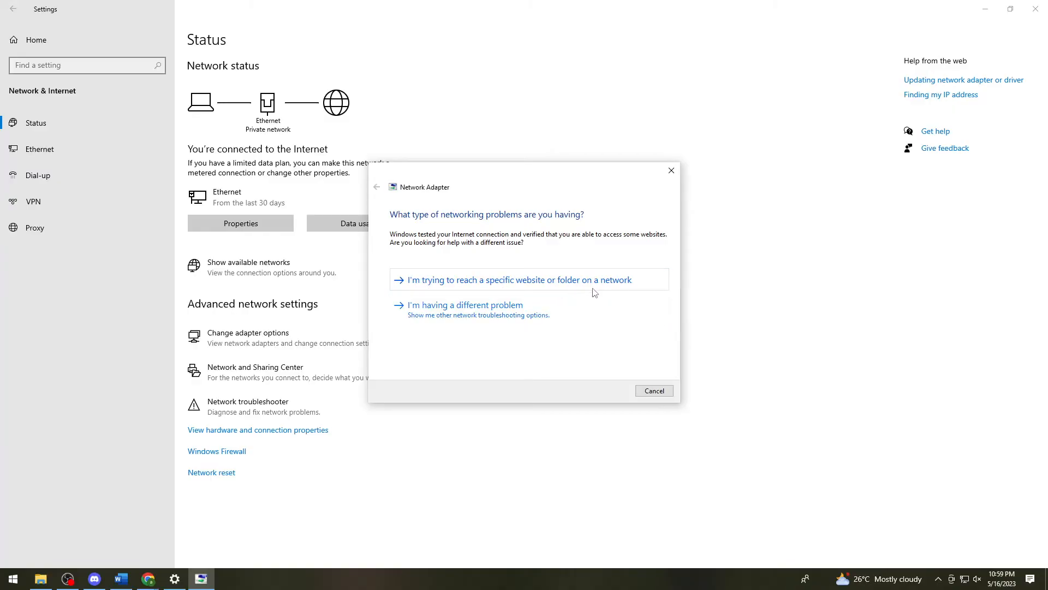
mouse_move(633, 281)
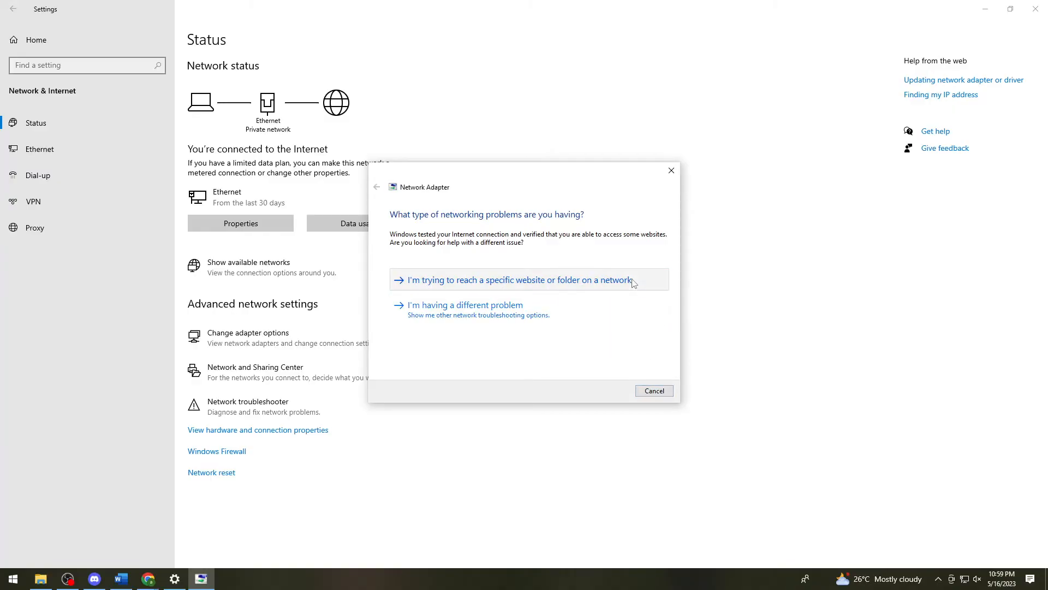
Step: Choose reaching a specific website, enter Roblox.com and diagnose the connection to it
click(517, 280)
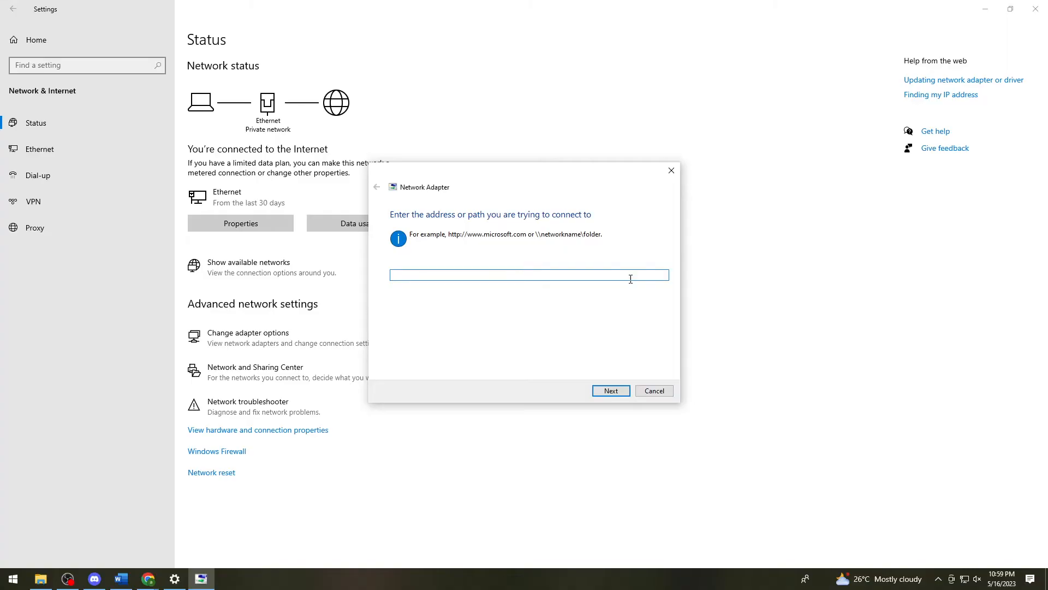
text(Roblo)
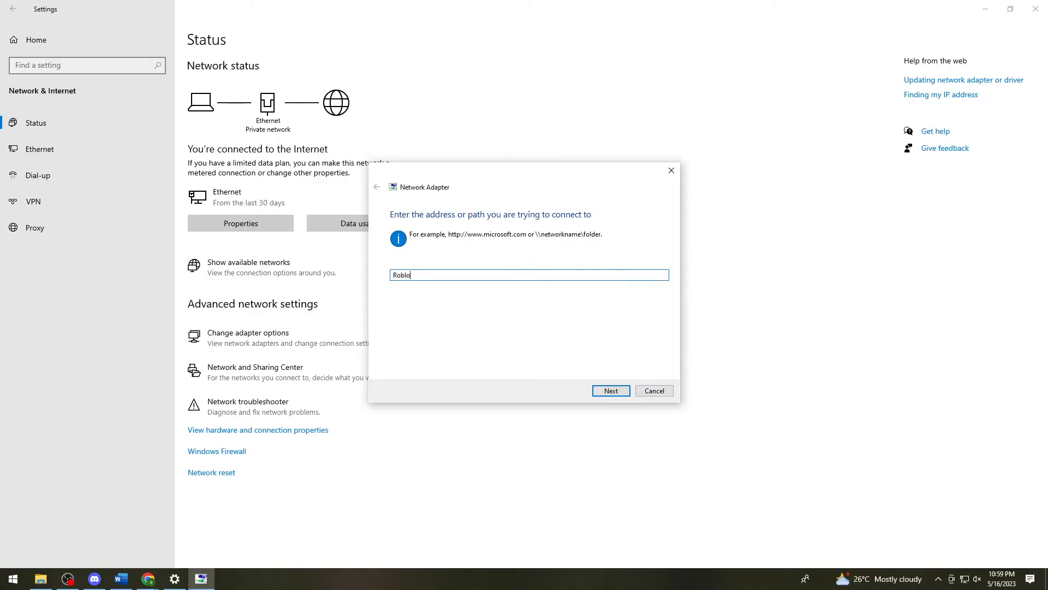
text(x.c)
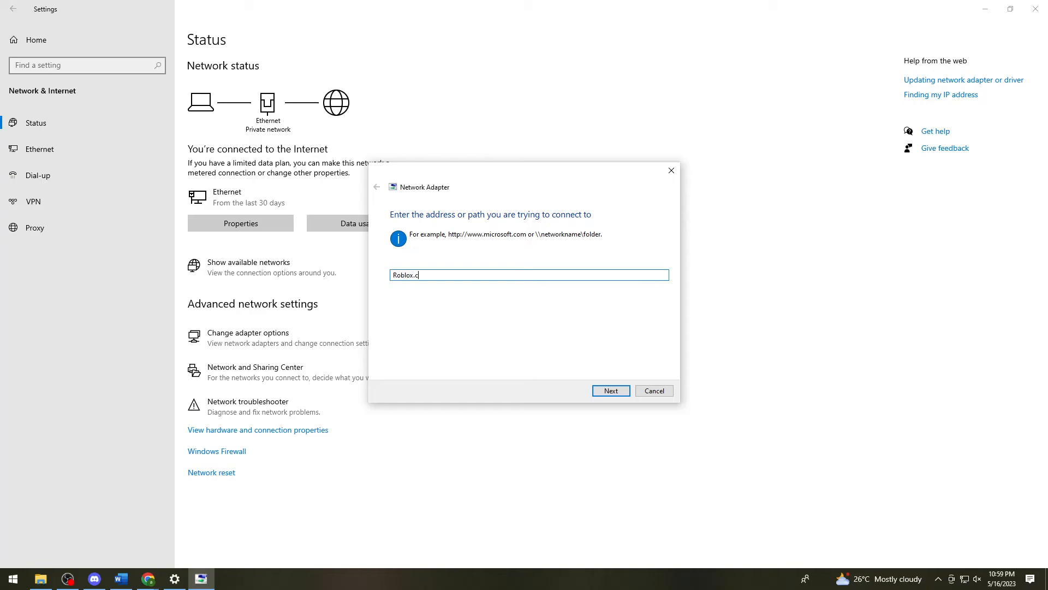
click(609, 391)
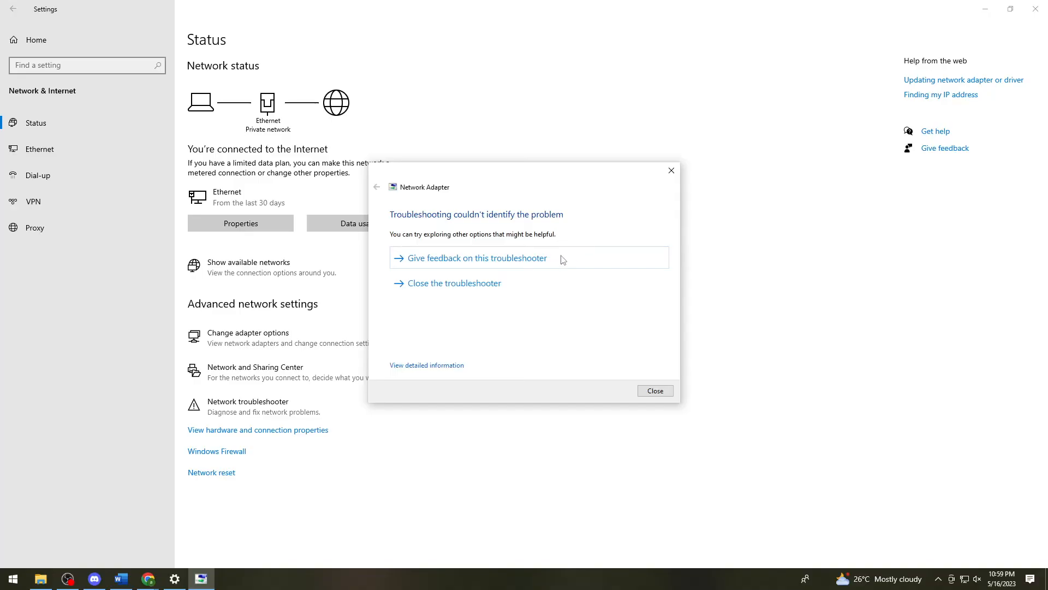
mouse_move(446, 218)
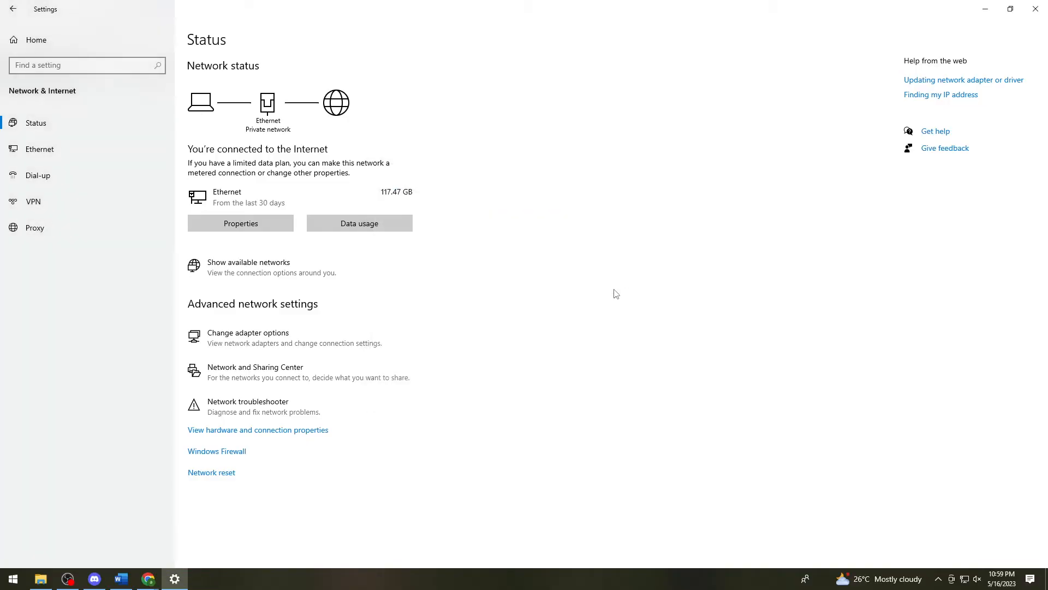
mouse_move(985, 11)
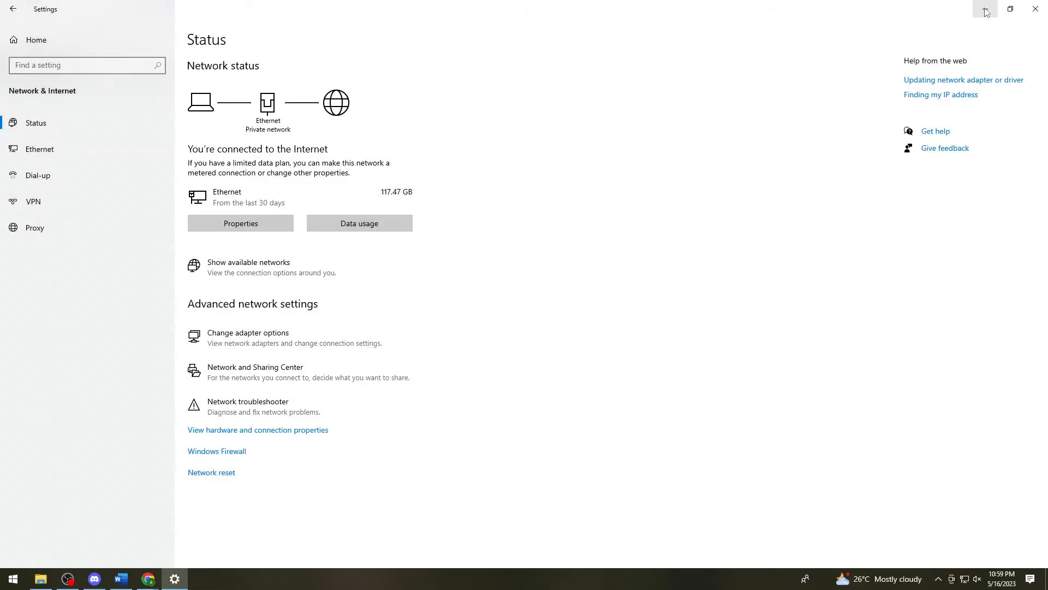
mouse_move(985, 8)
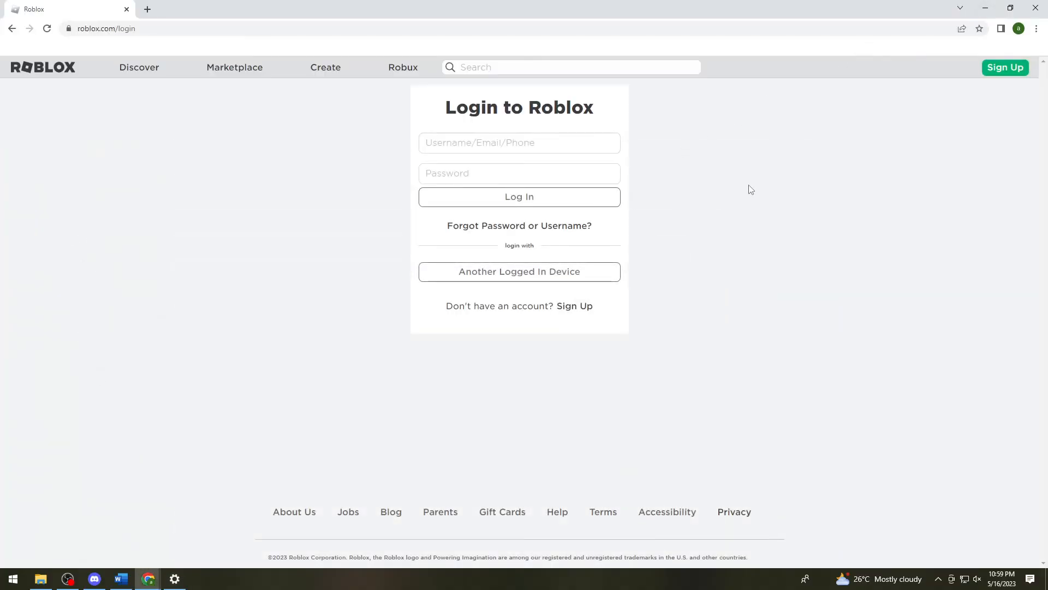
mouse_move(746, 177)
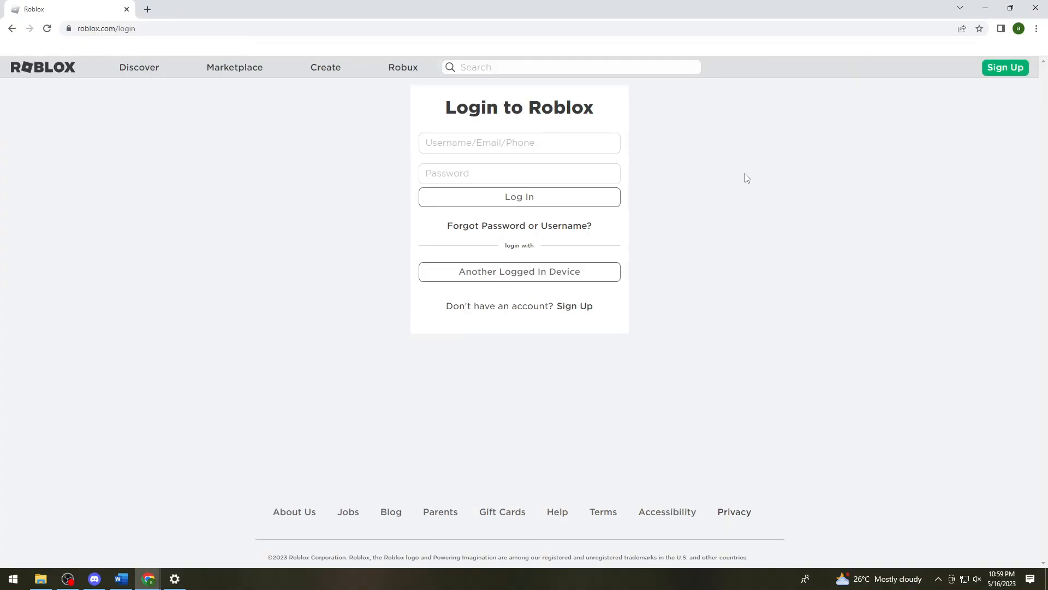
mouse_move(672, 138)
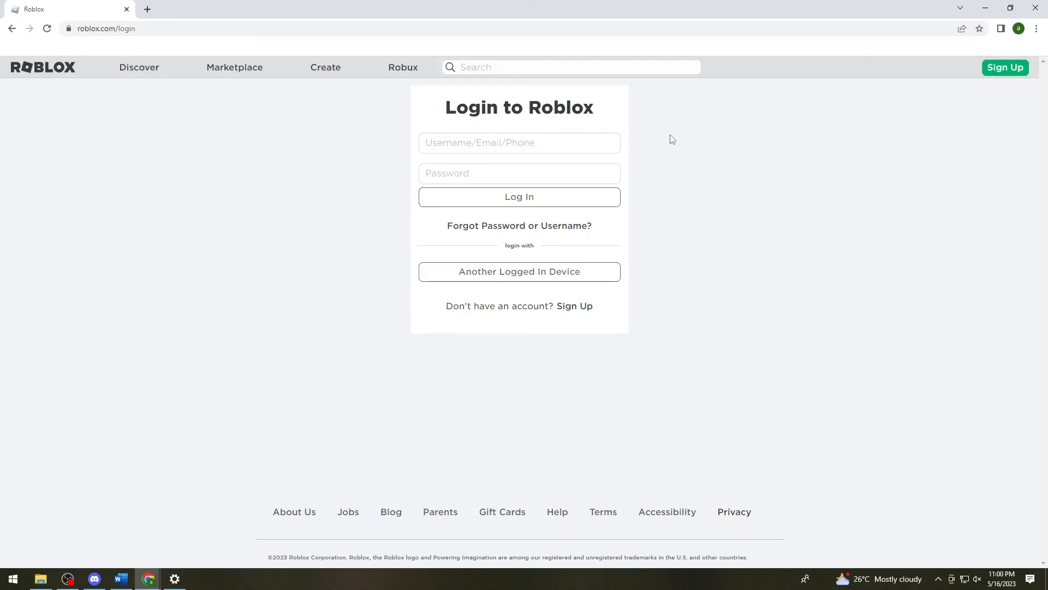
mouse_move(698, 334)
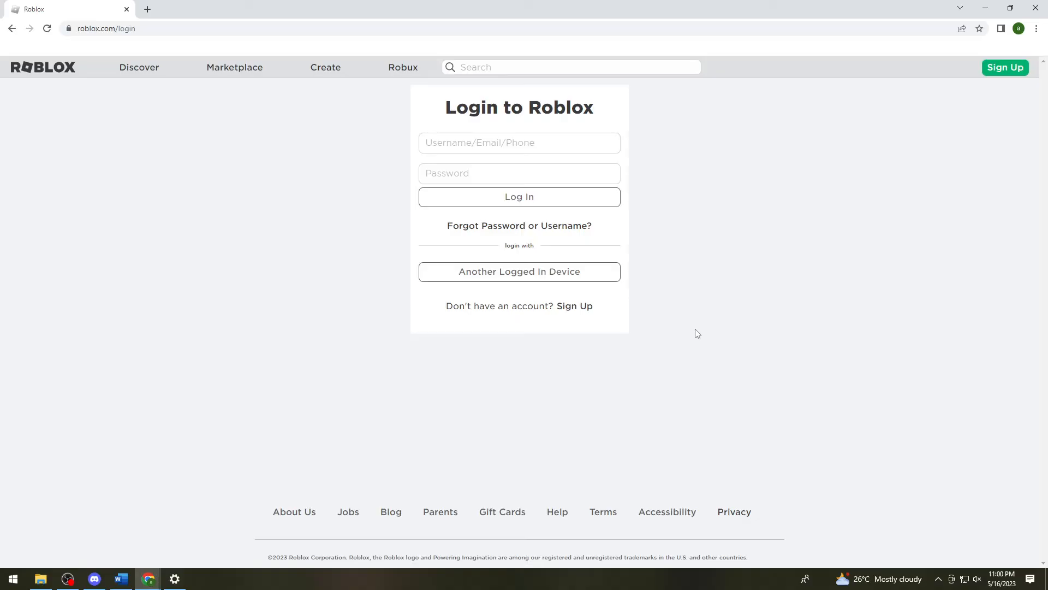
mouse_move(775, 304)
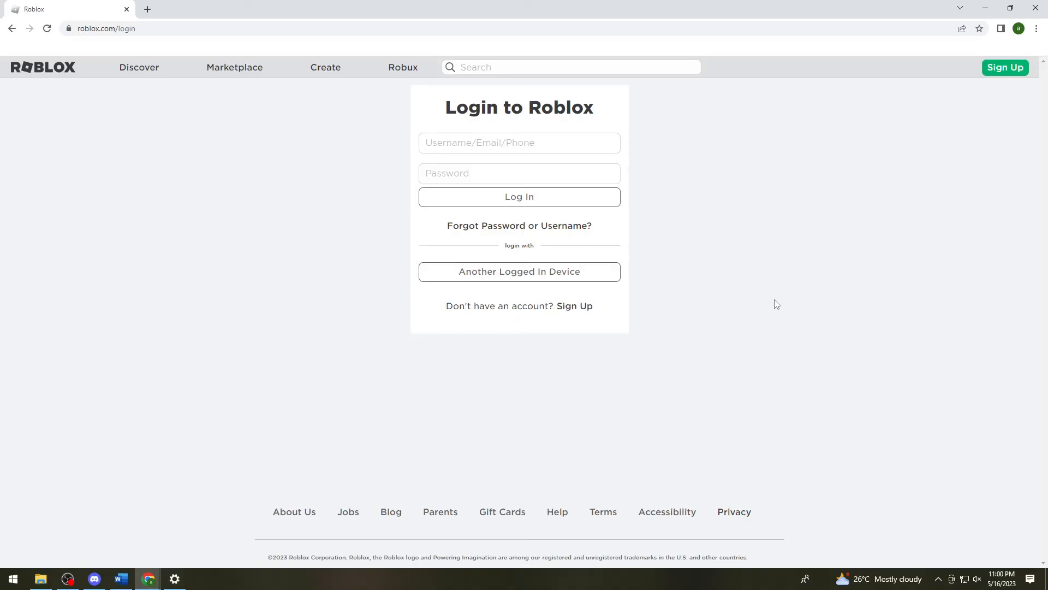
mouse_move(774, 294)
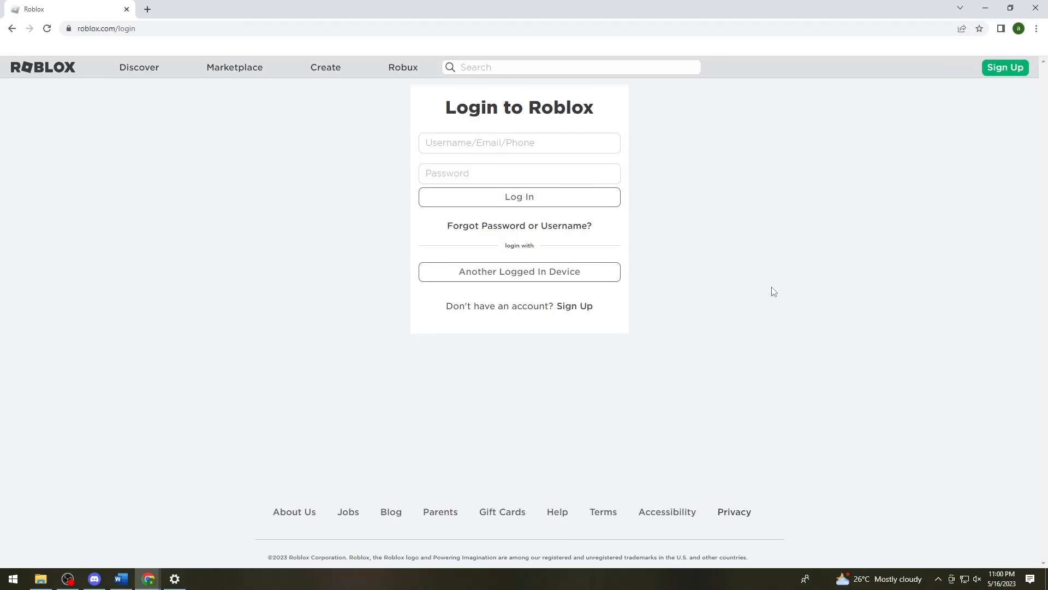
mouse_move(768, 292)
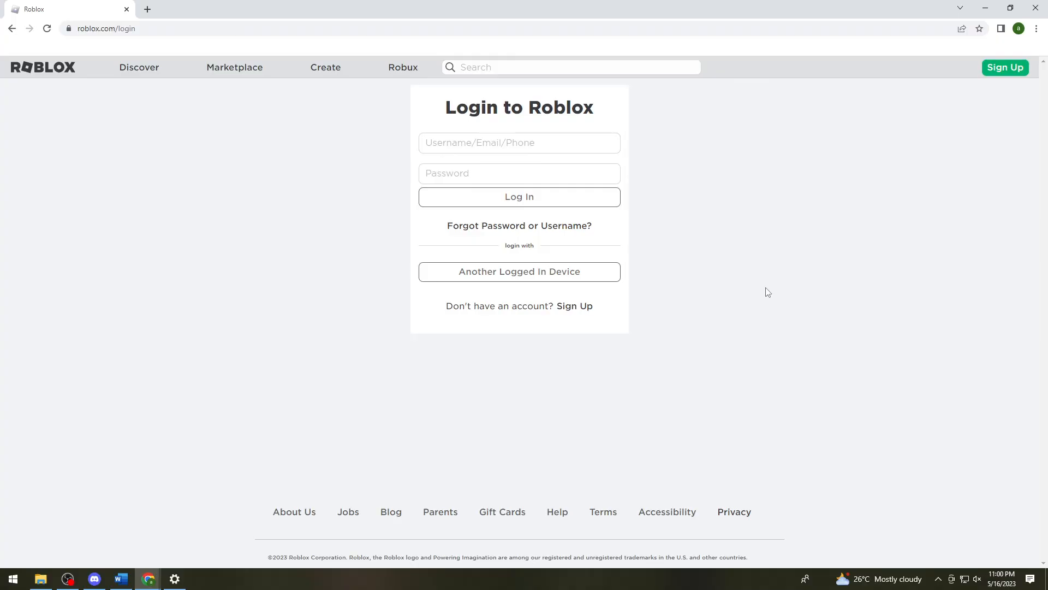
mouse_move(761, 286)
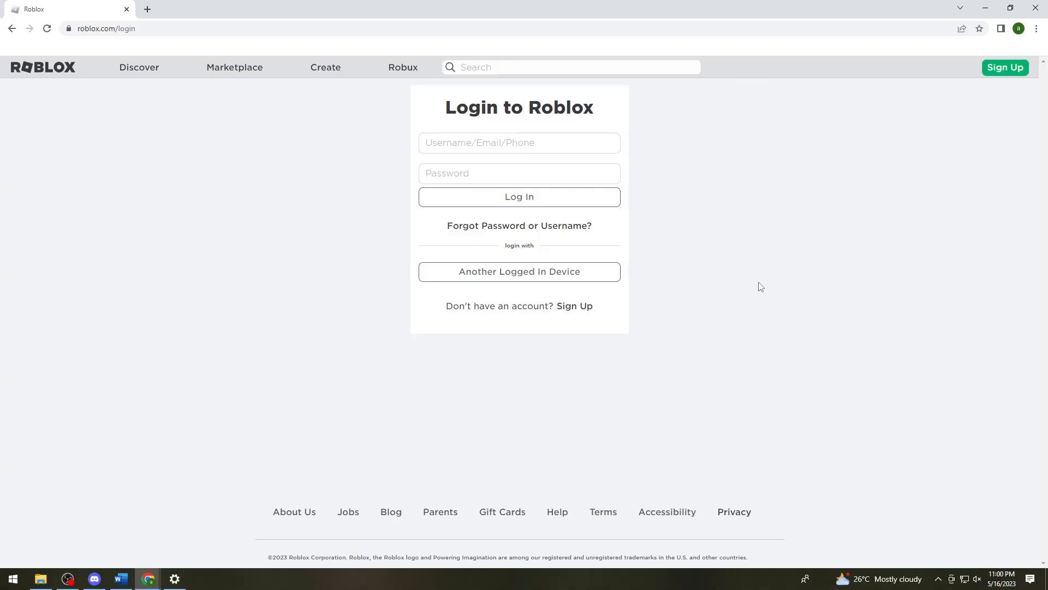